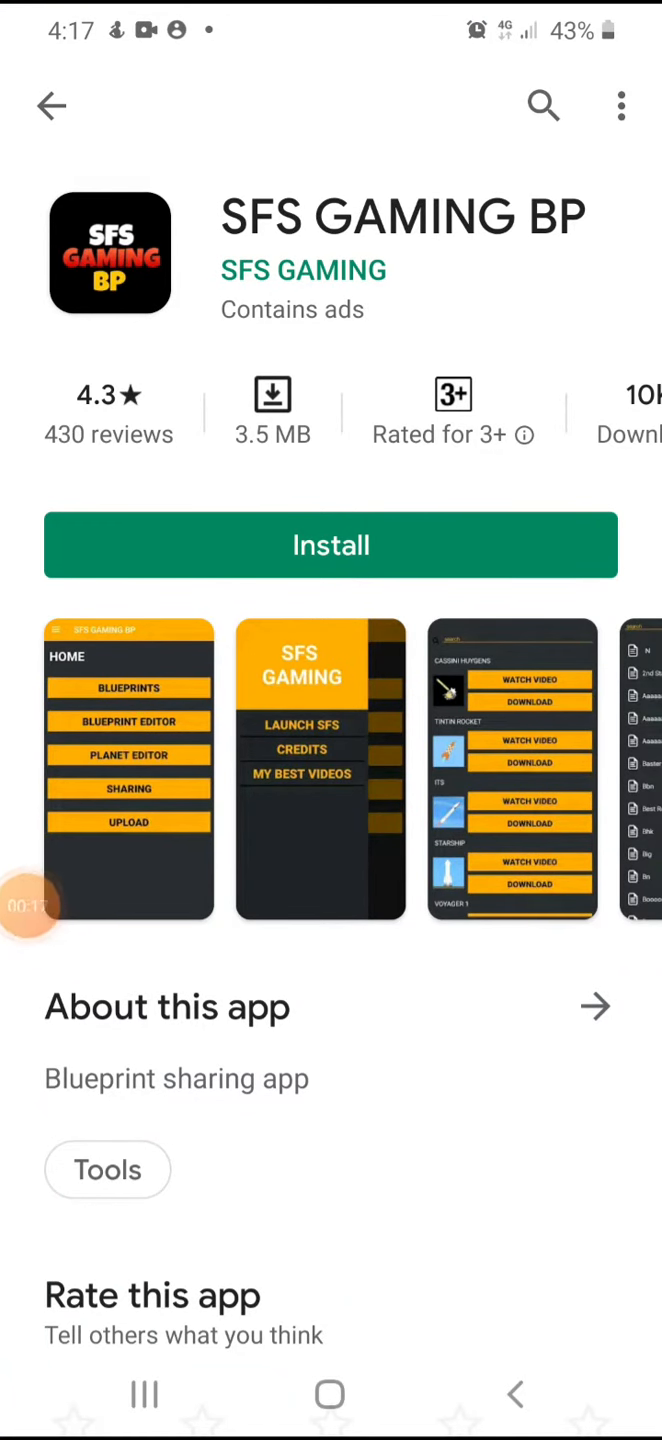
Install SFS GAMING BP from its Google Play Store page
click(330, 544)
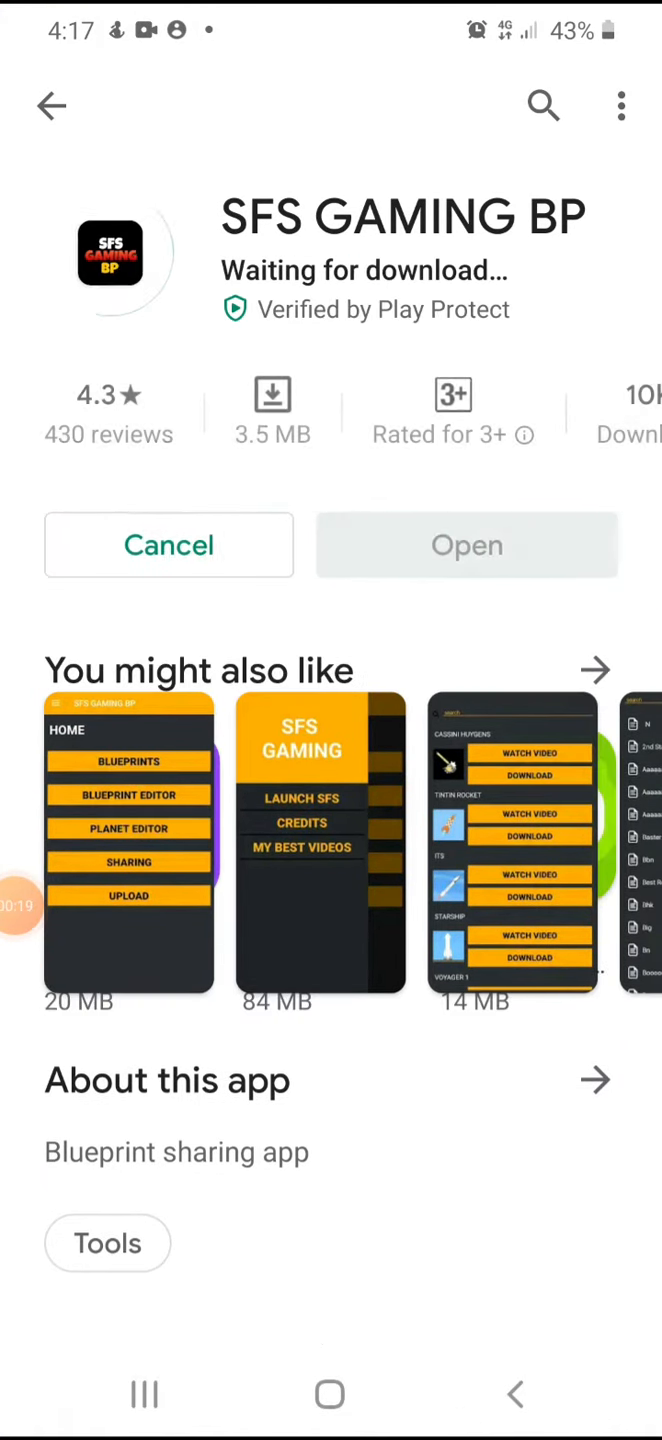
scroll(down, 3)
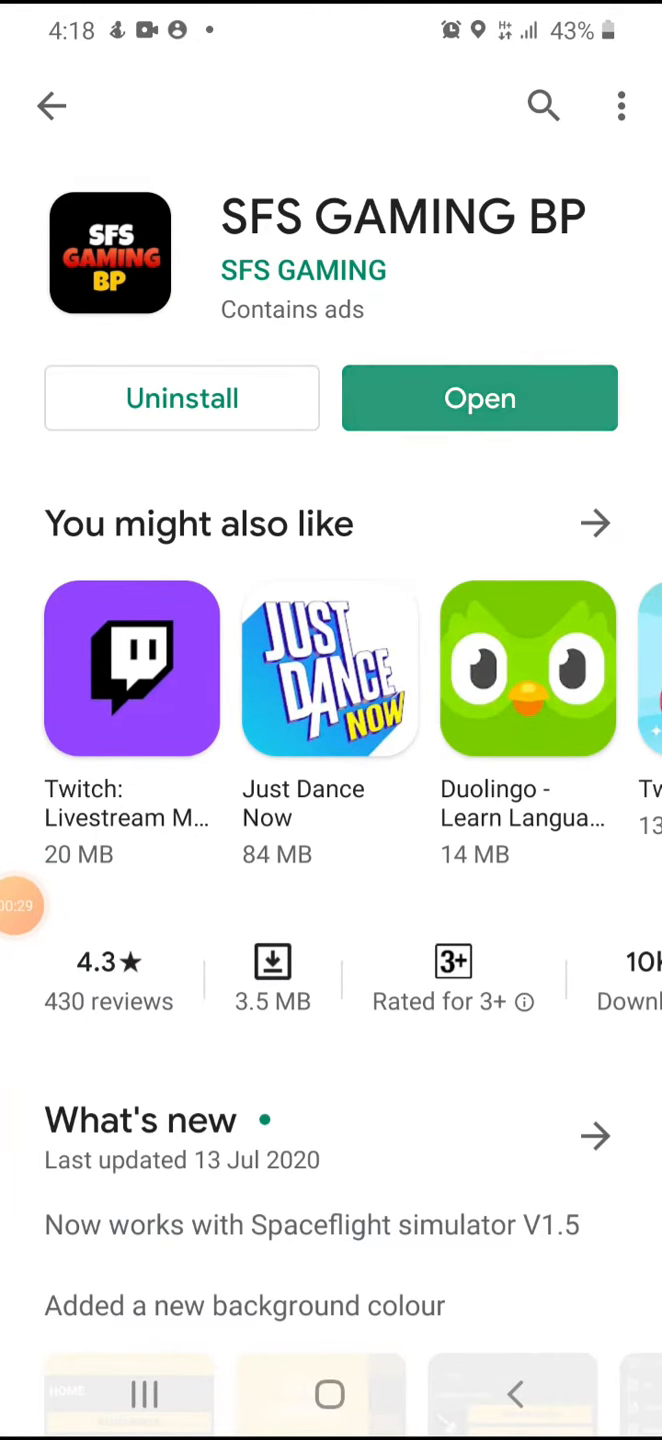
Open SFS GAMING BP, dismiss the planet editor notice, allow file access, and download the ITS blueprint
click(479, 398)
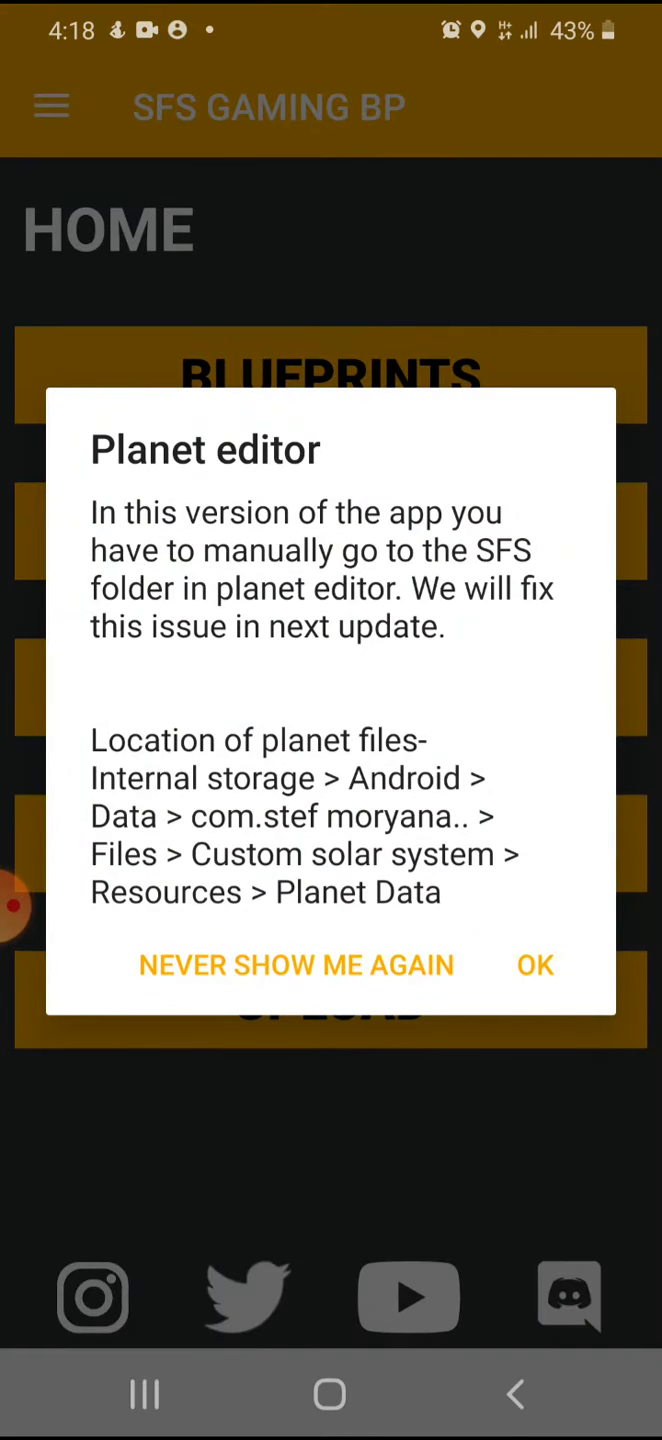
click(535, 965)
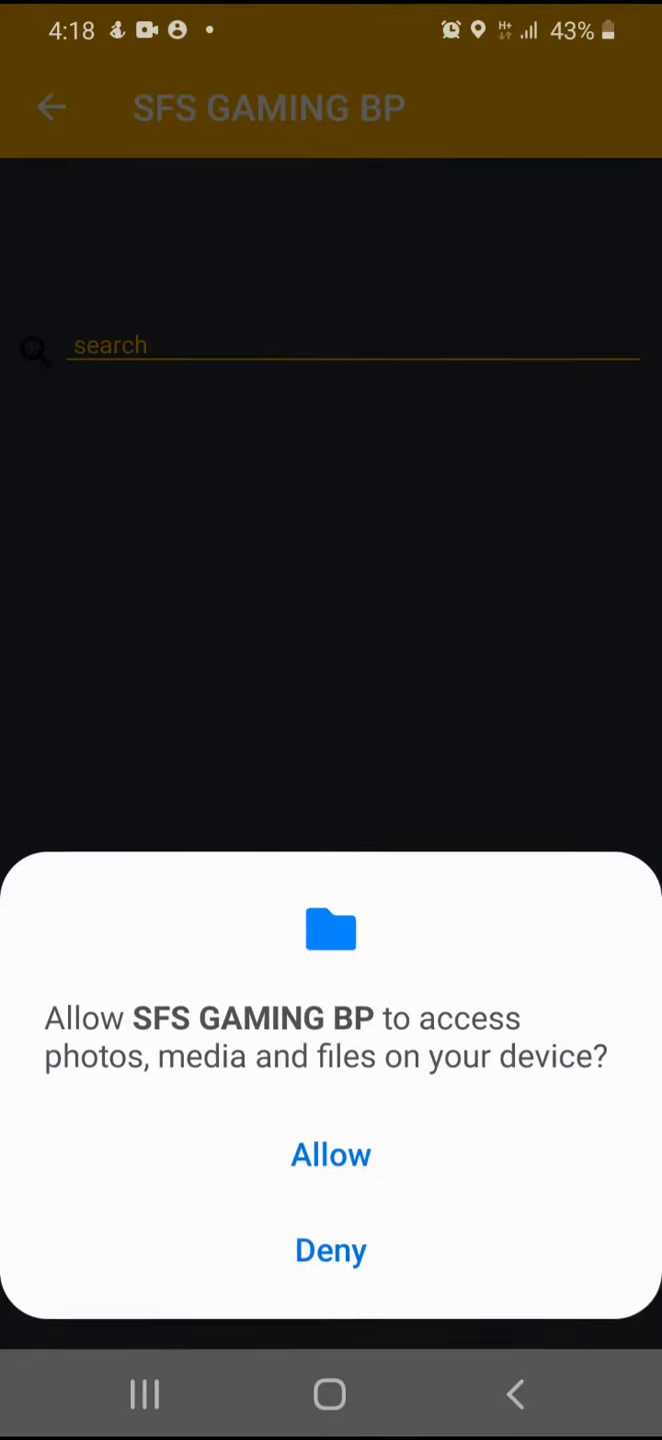
click(330, 1154)
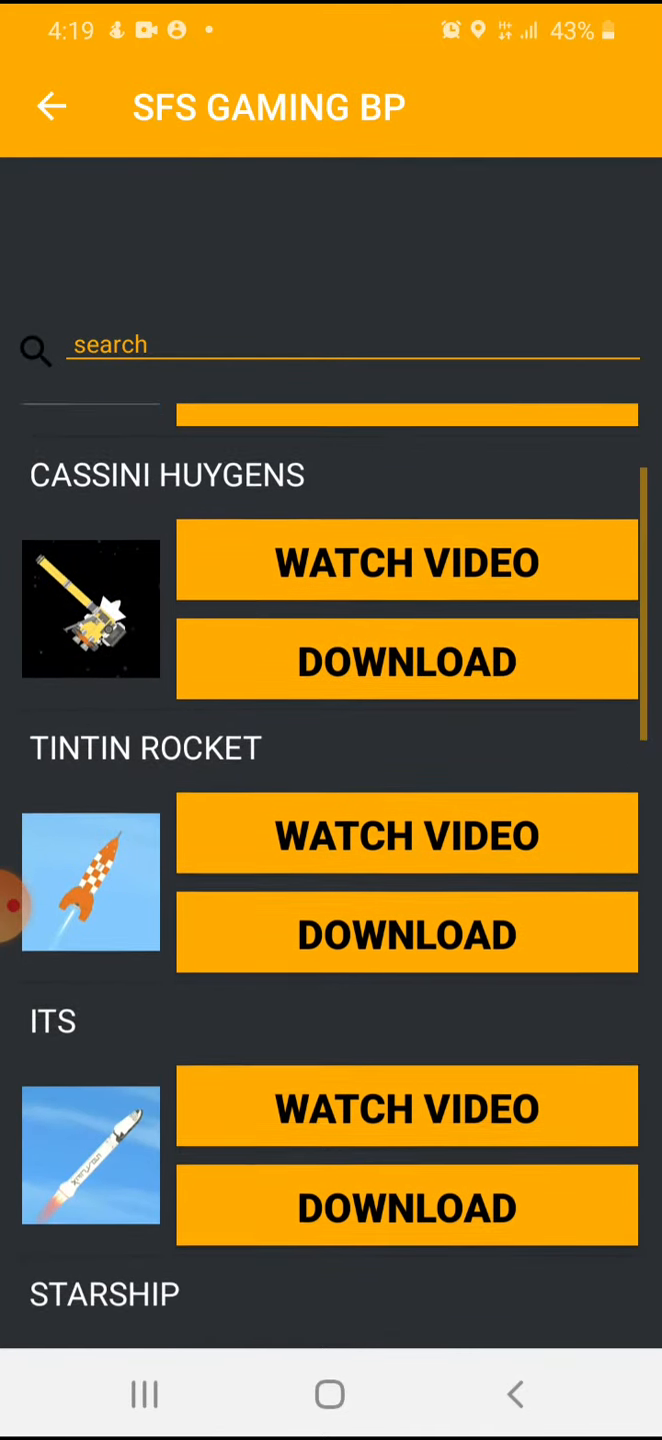
scroll(down, 3)
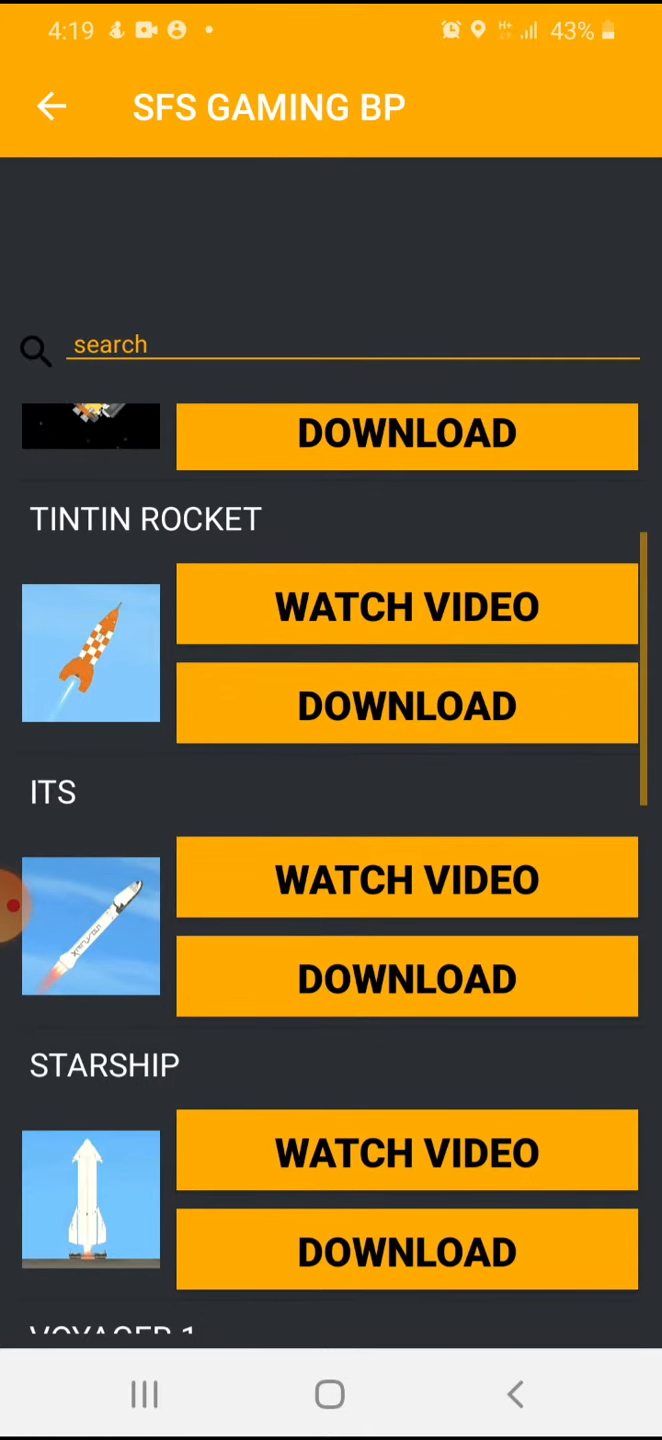
click(406, 704)
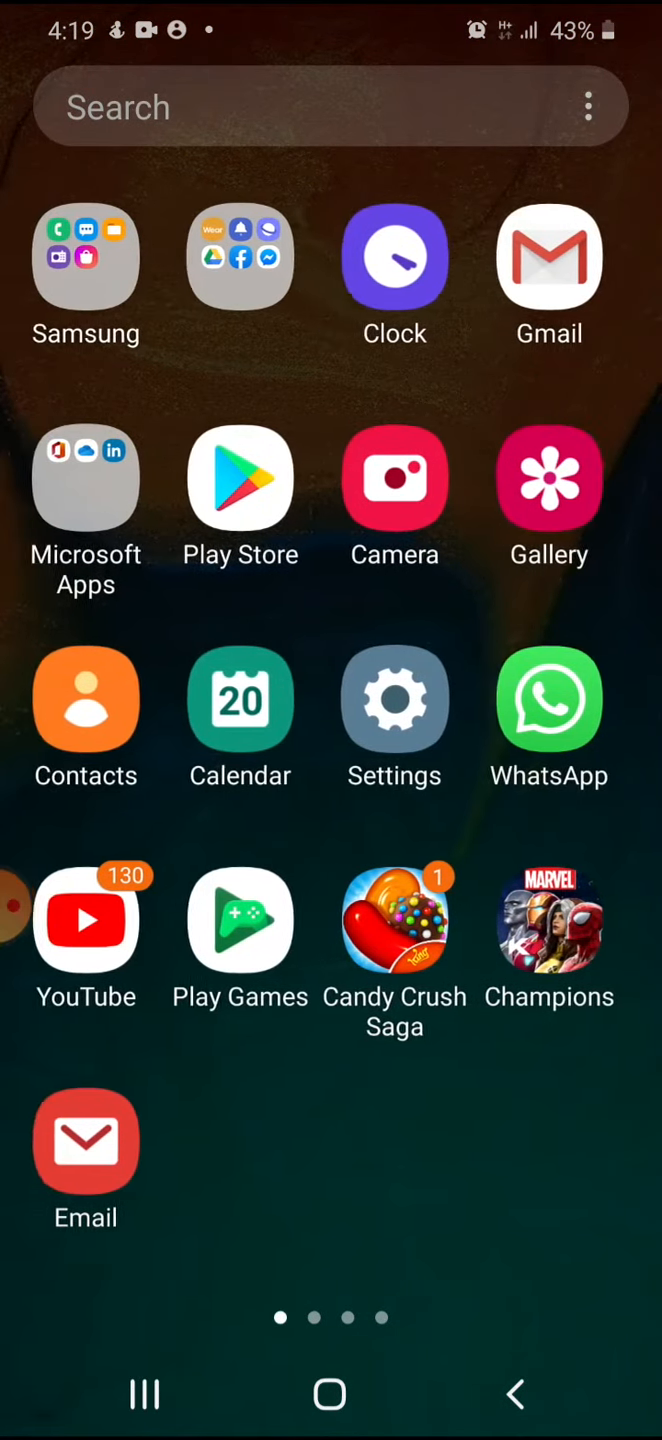
In Spaceflight Simulator, load the ITS blueprint and save the capsule build as a blueprint
scroll(left, 3)
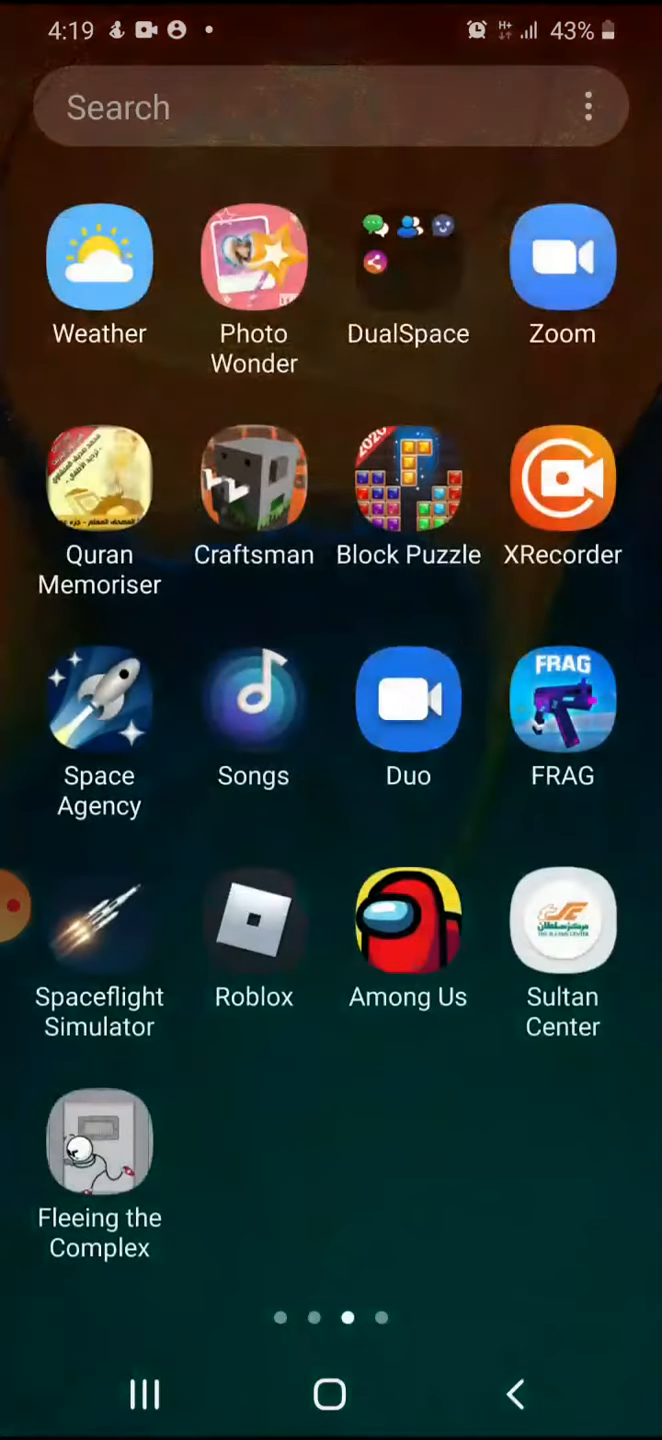
click(99, 920)
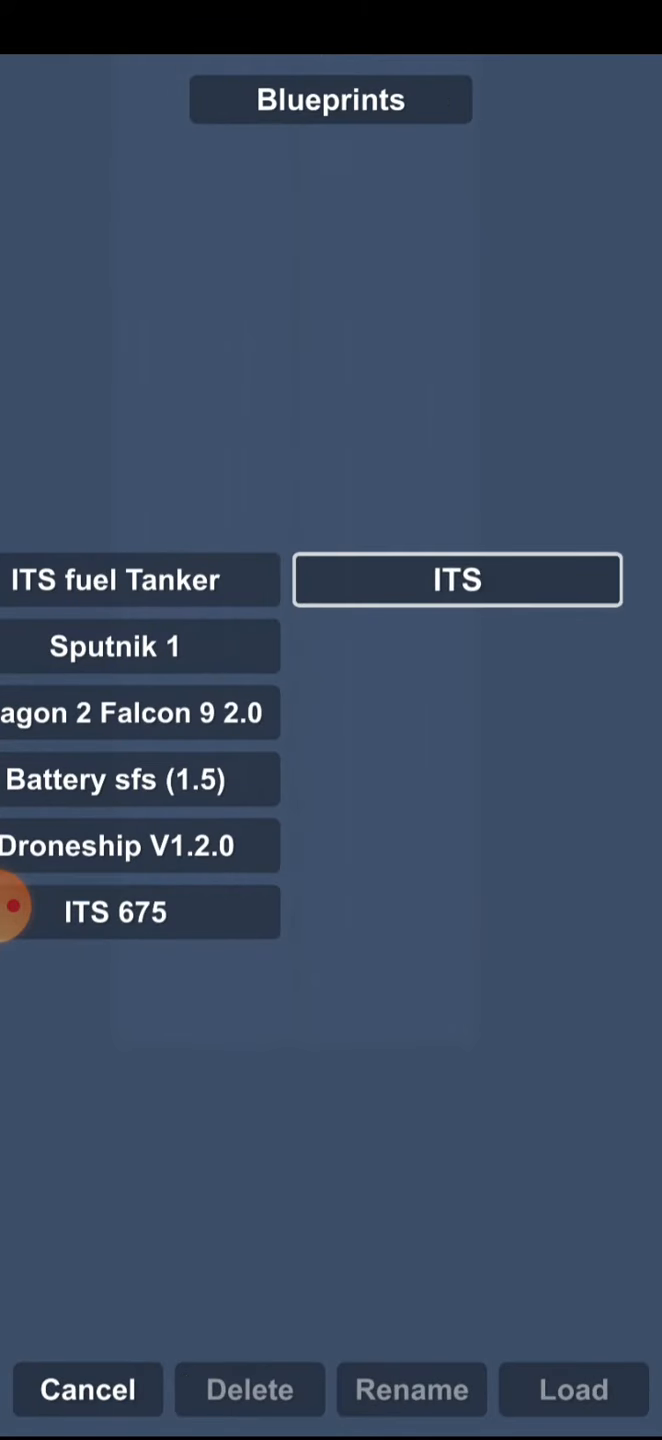
click(457, 580)
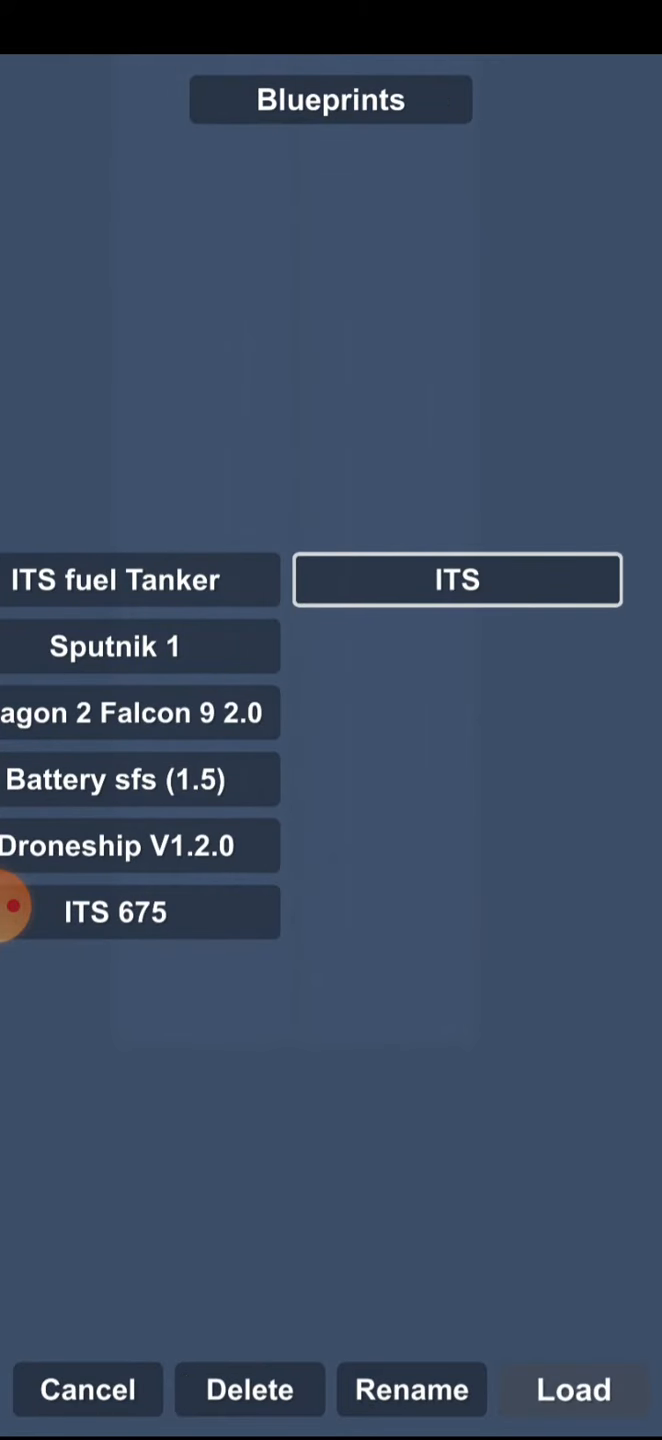
click(571, 1390)
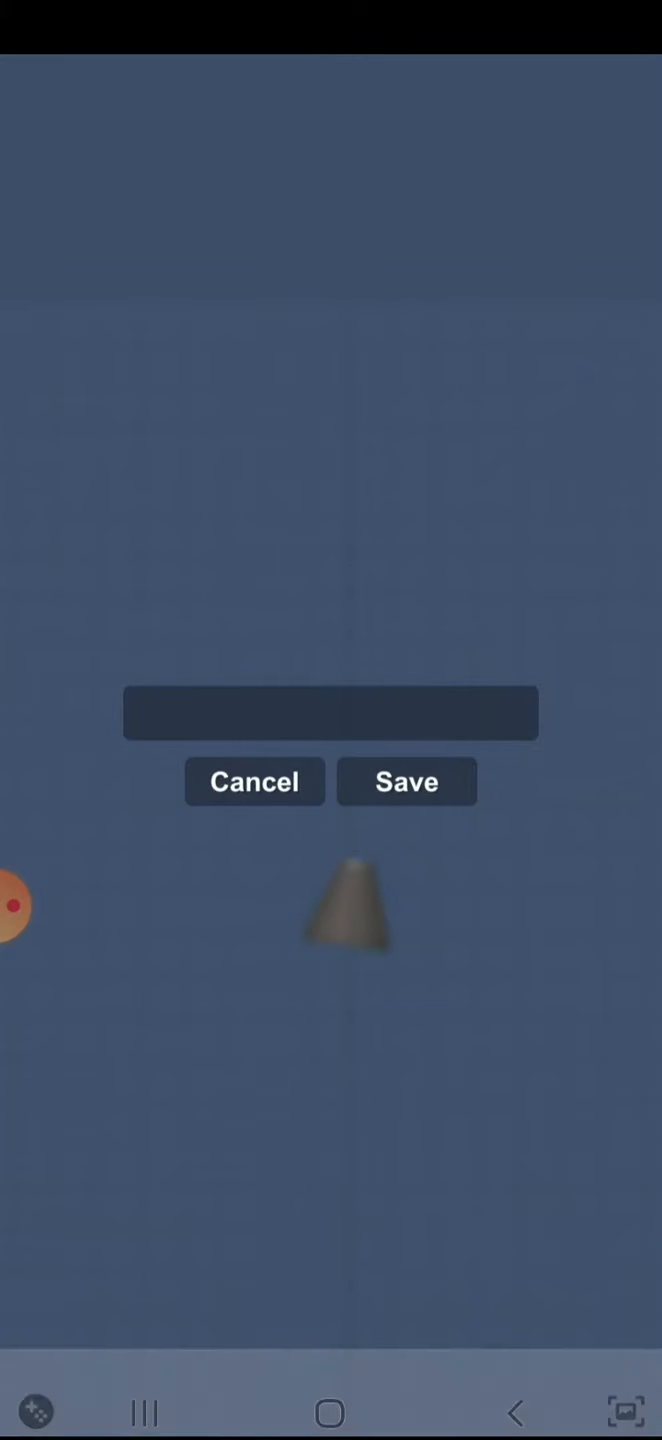
click(406, 781)
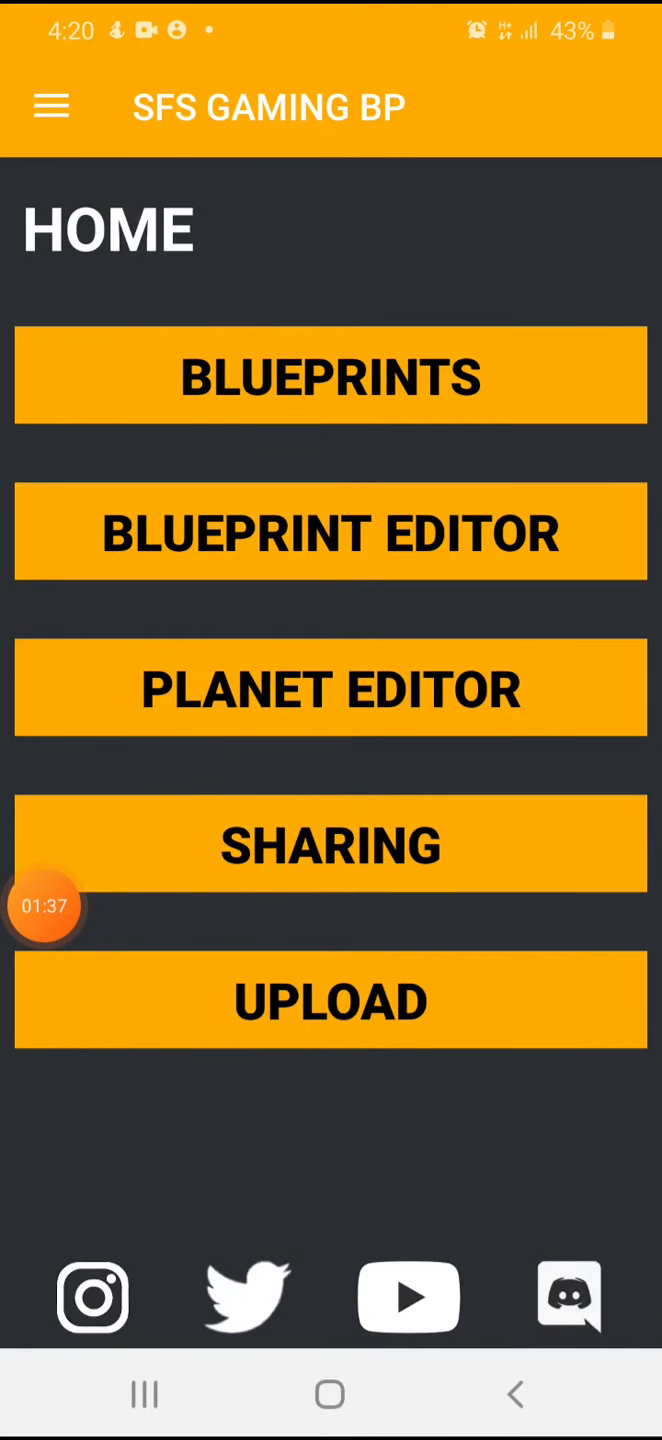
Open BLUEPRINT EDITOR and scroll the file list down to the capsule blueprint
click(331, 375)
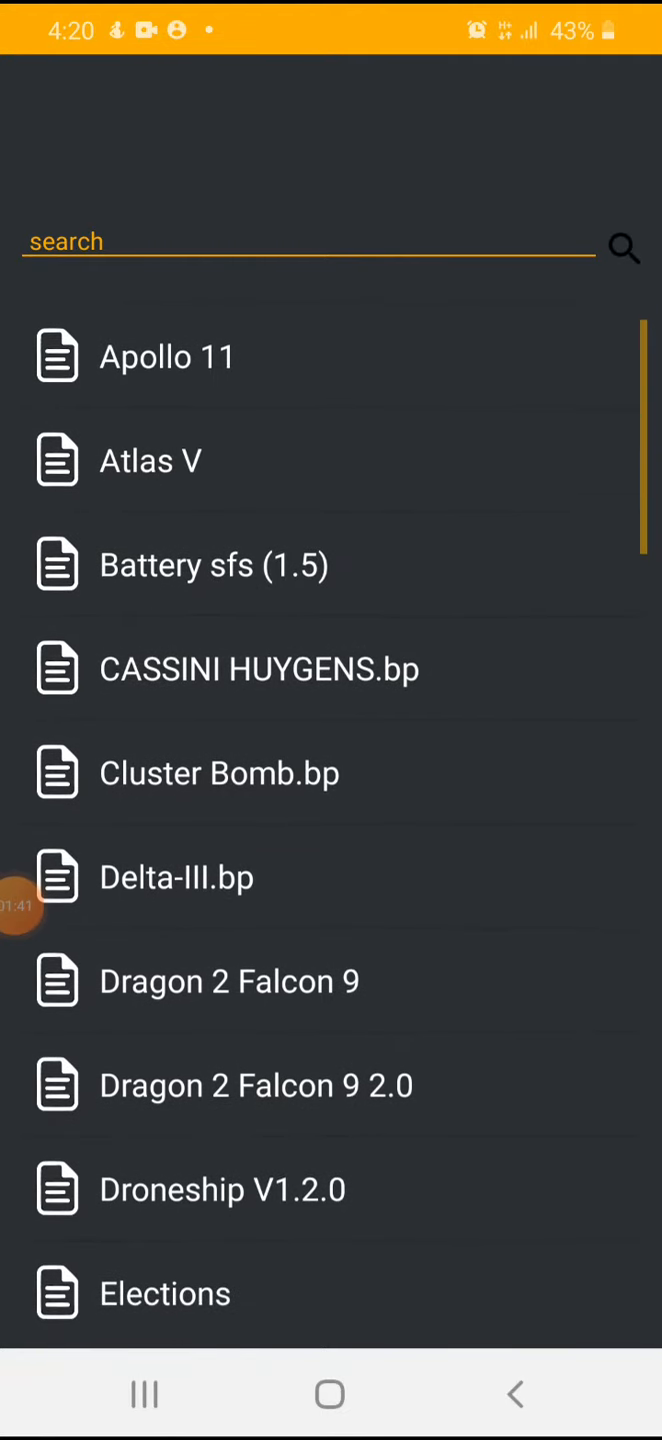
scroll(down, 3)
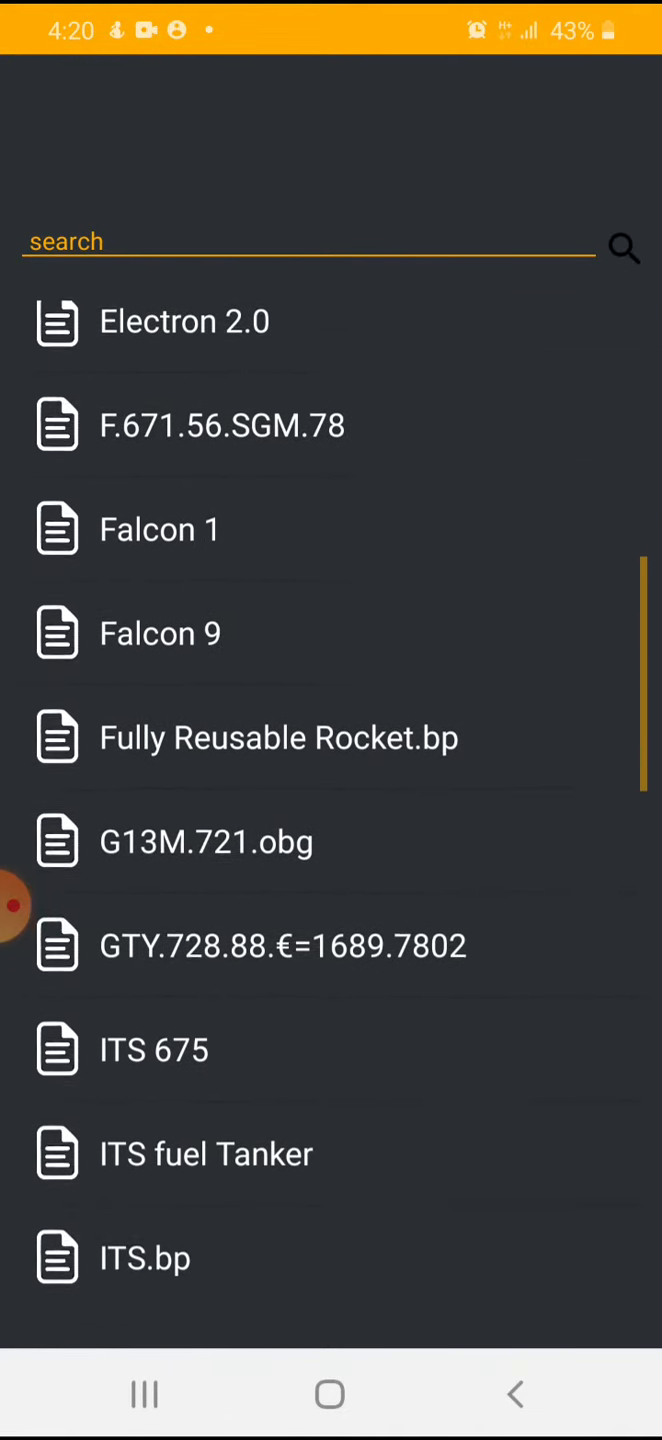
scroll(down, 3)
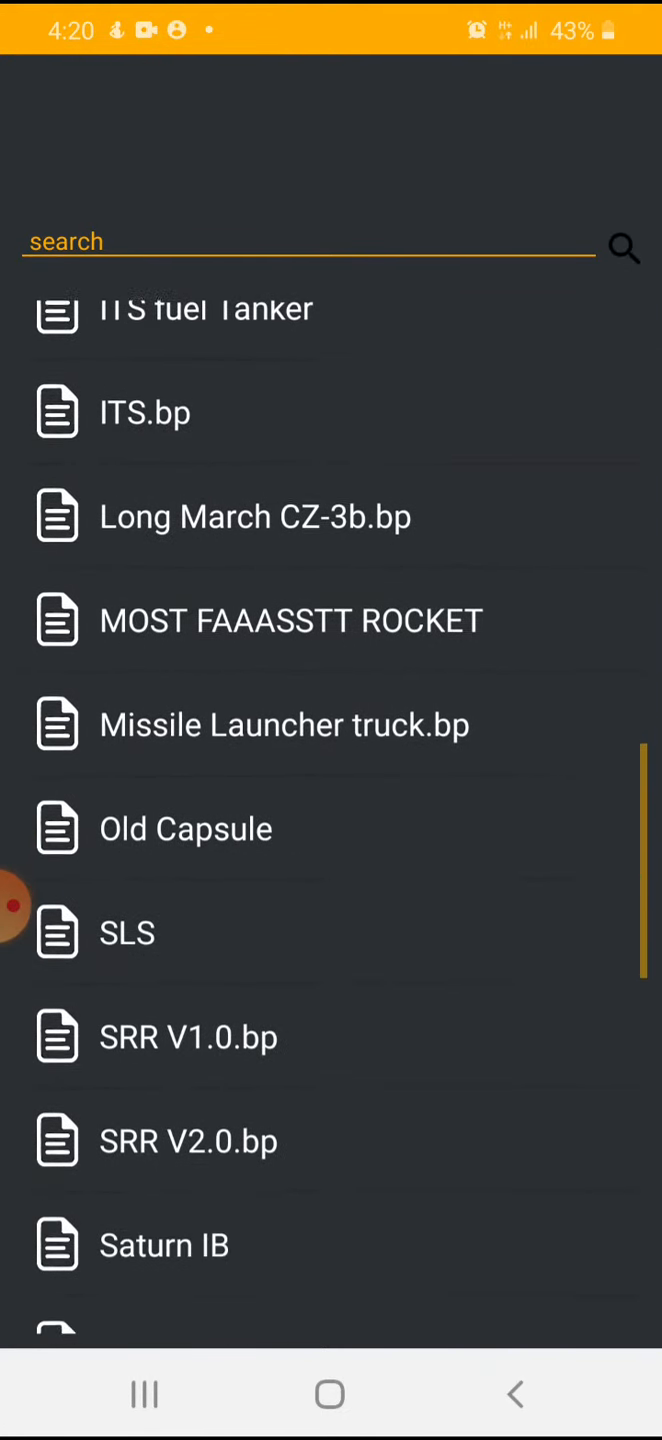
scroll(down, 3)
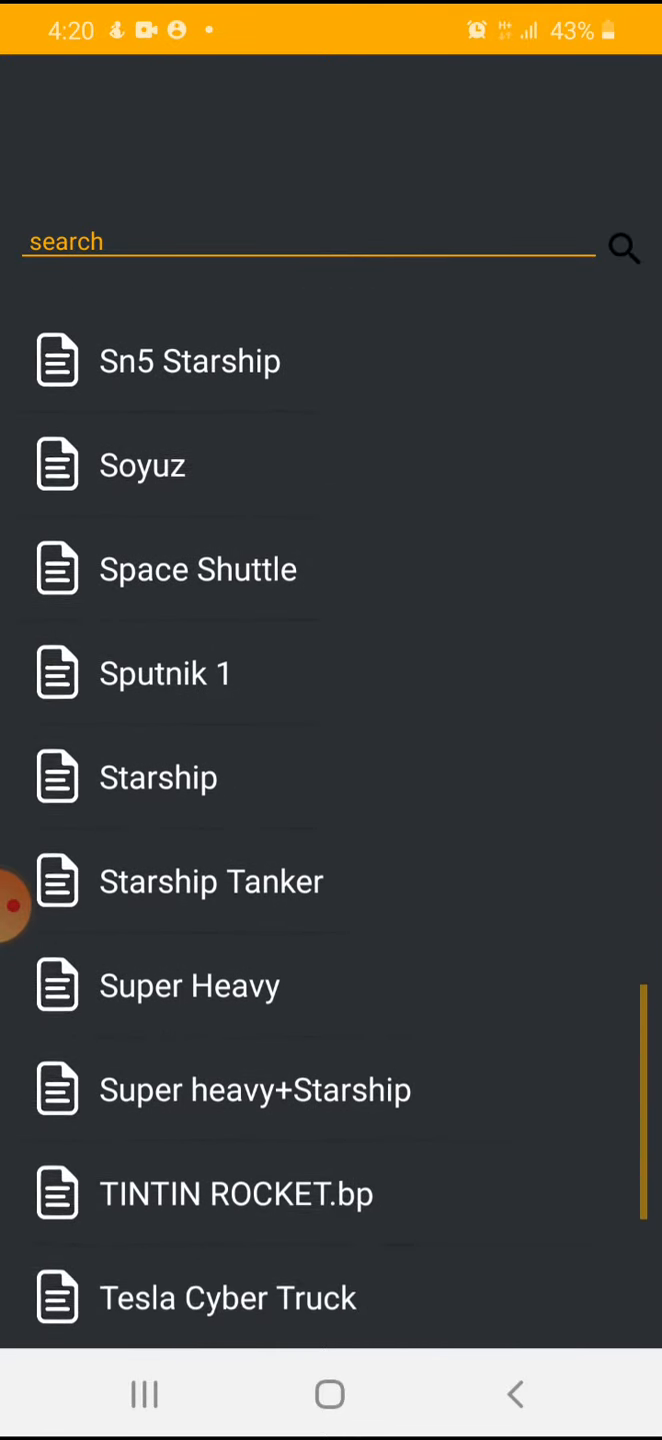
scroll(down, 3)
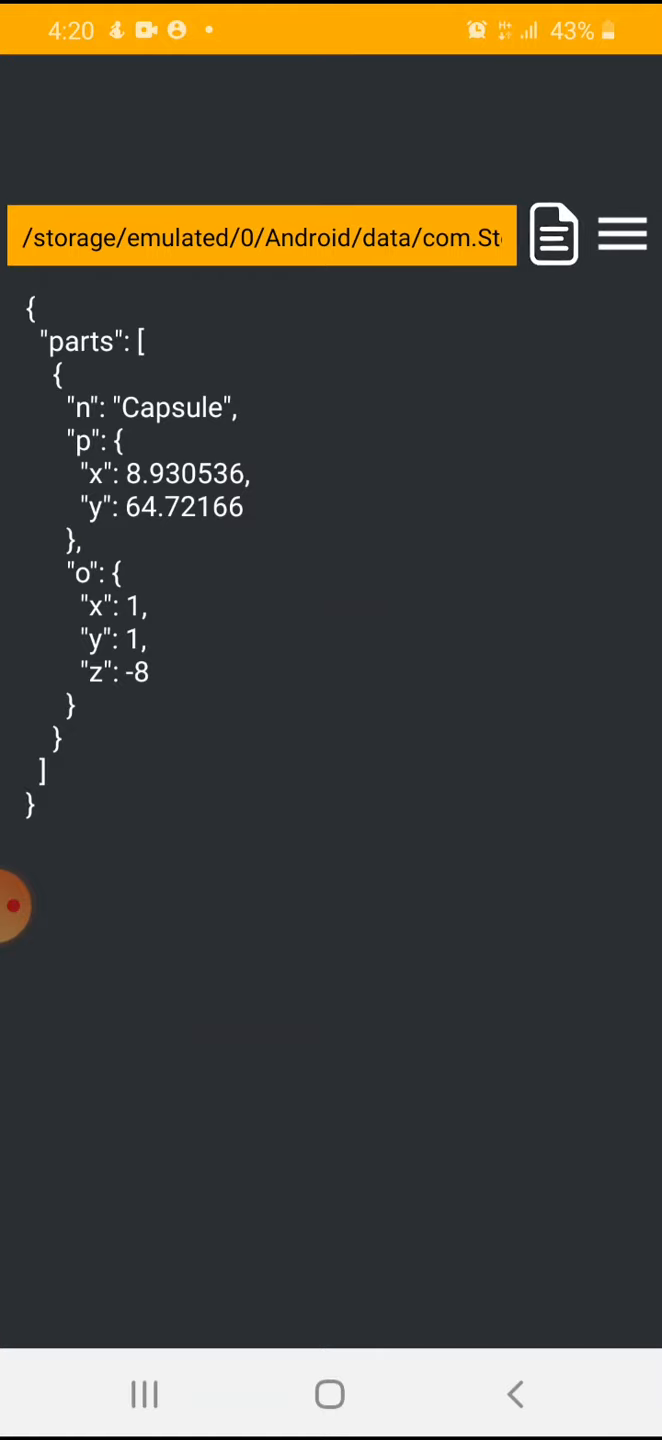
Change the capsule's "z" rotation from -8 to 0 and save the blueprint file
click(150, 710)
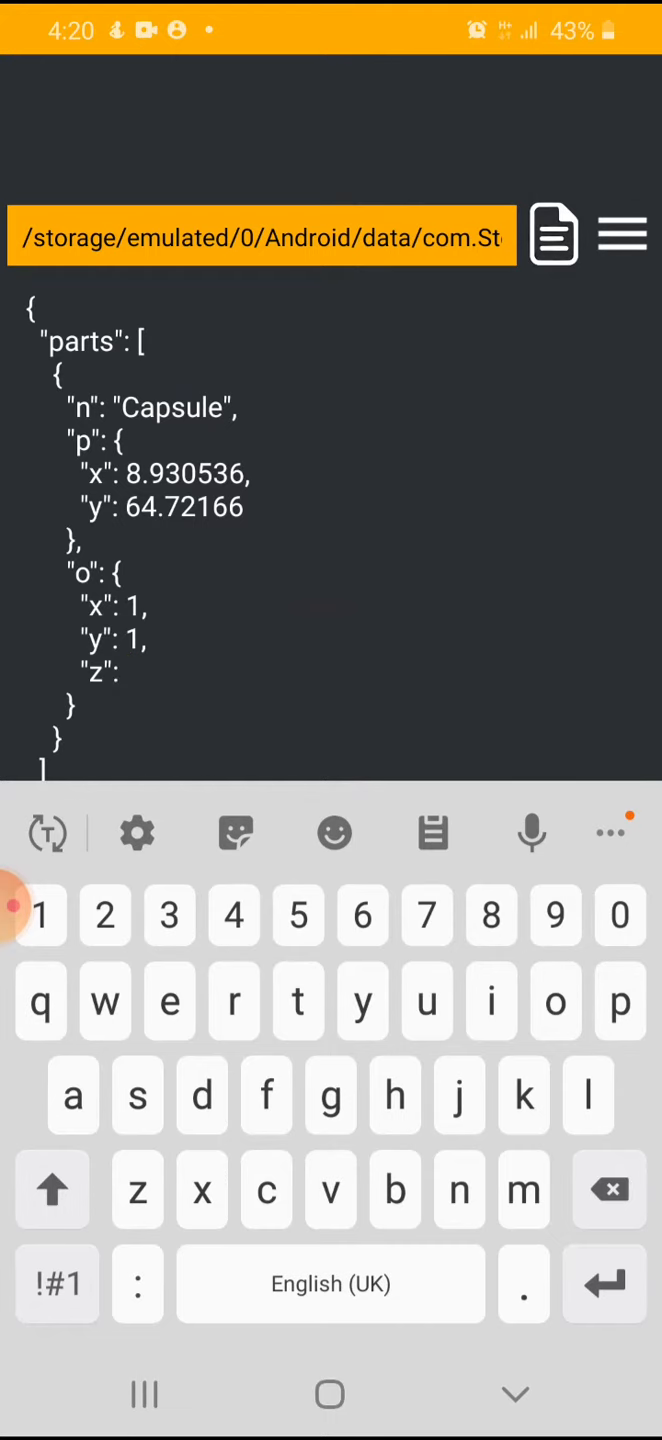
text(0)
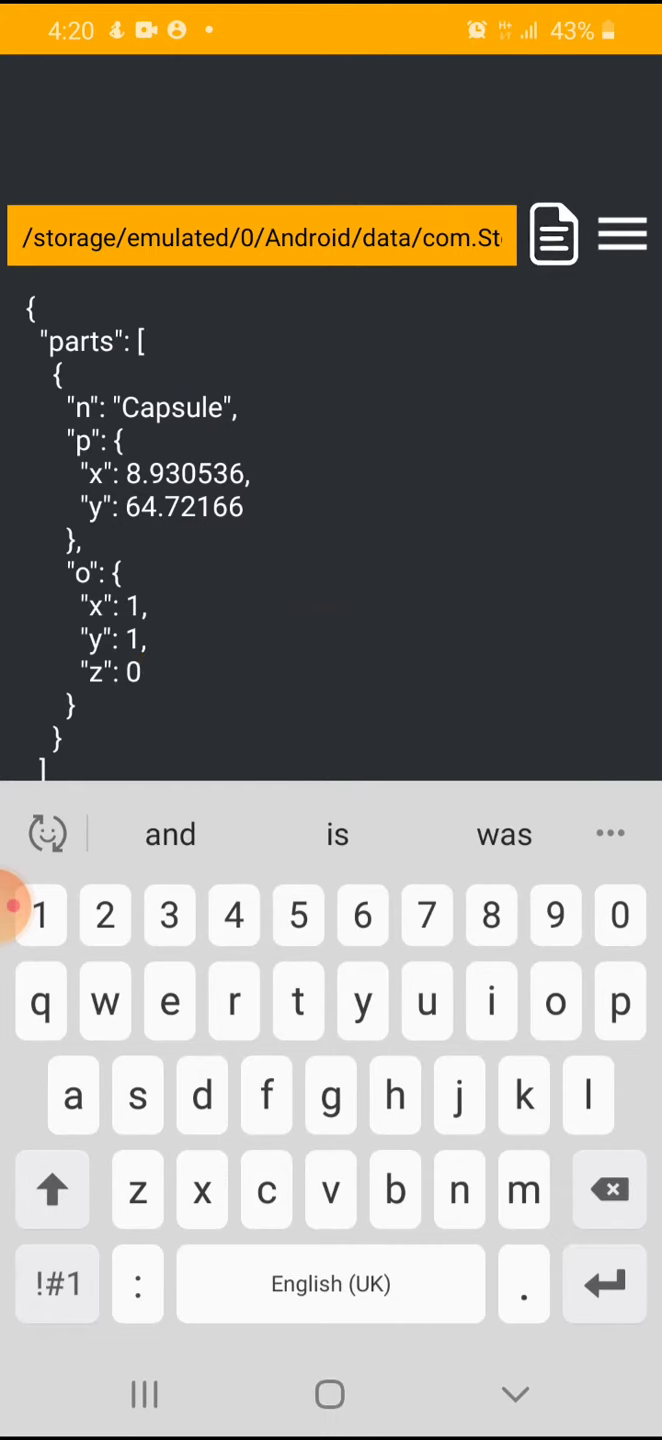
click(56, 1284)
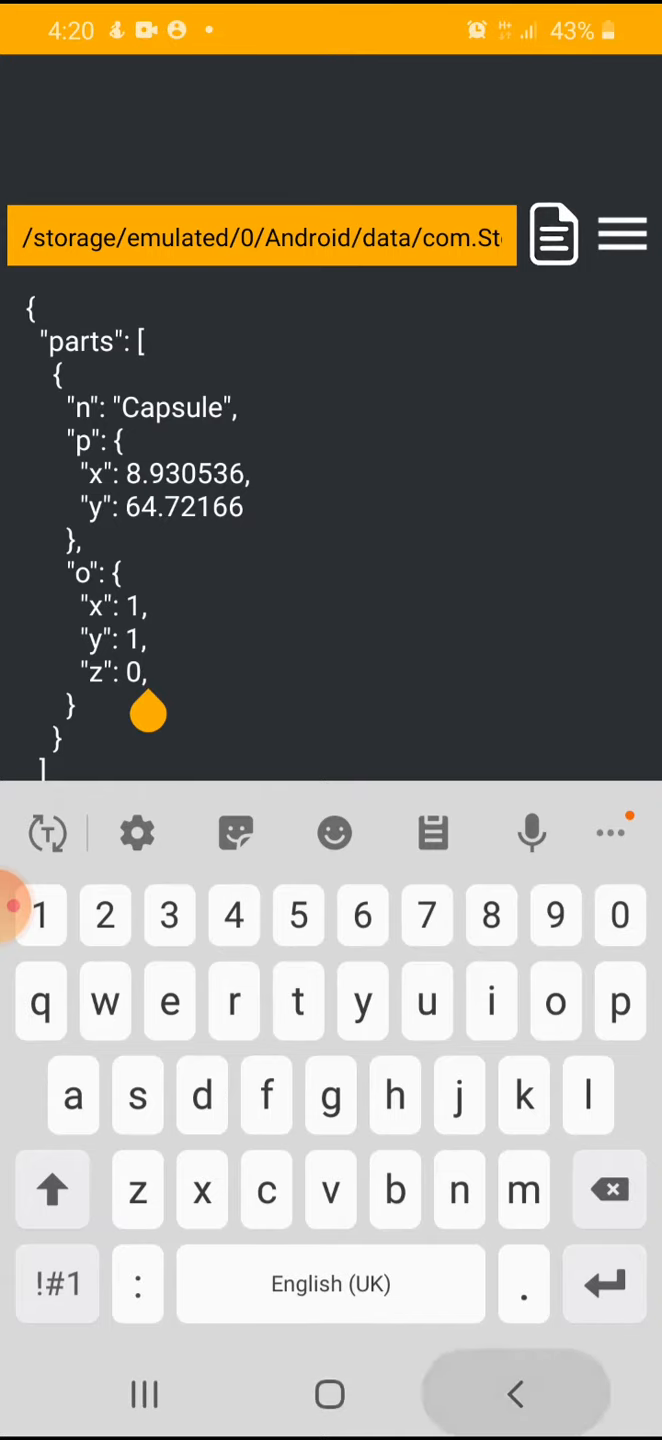
click(515, 1393)
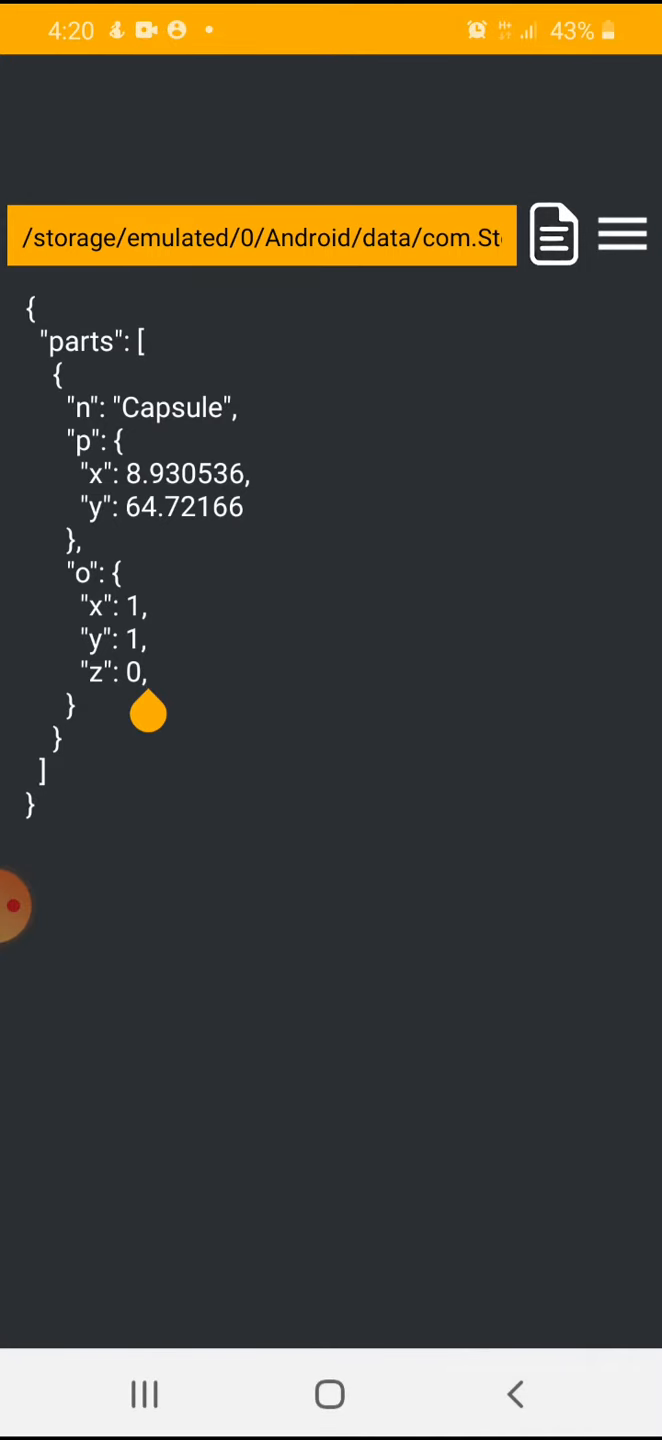
click(148, 712)
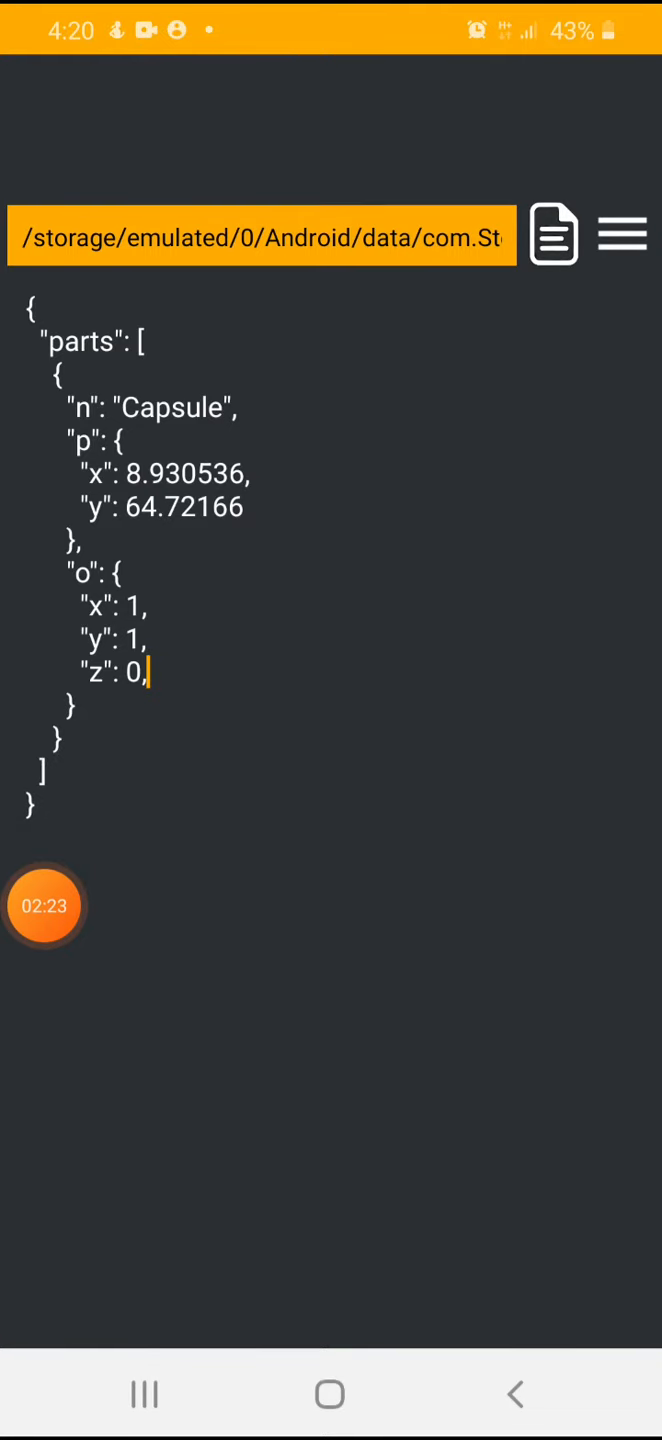
click(552, 234)
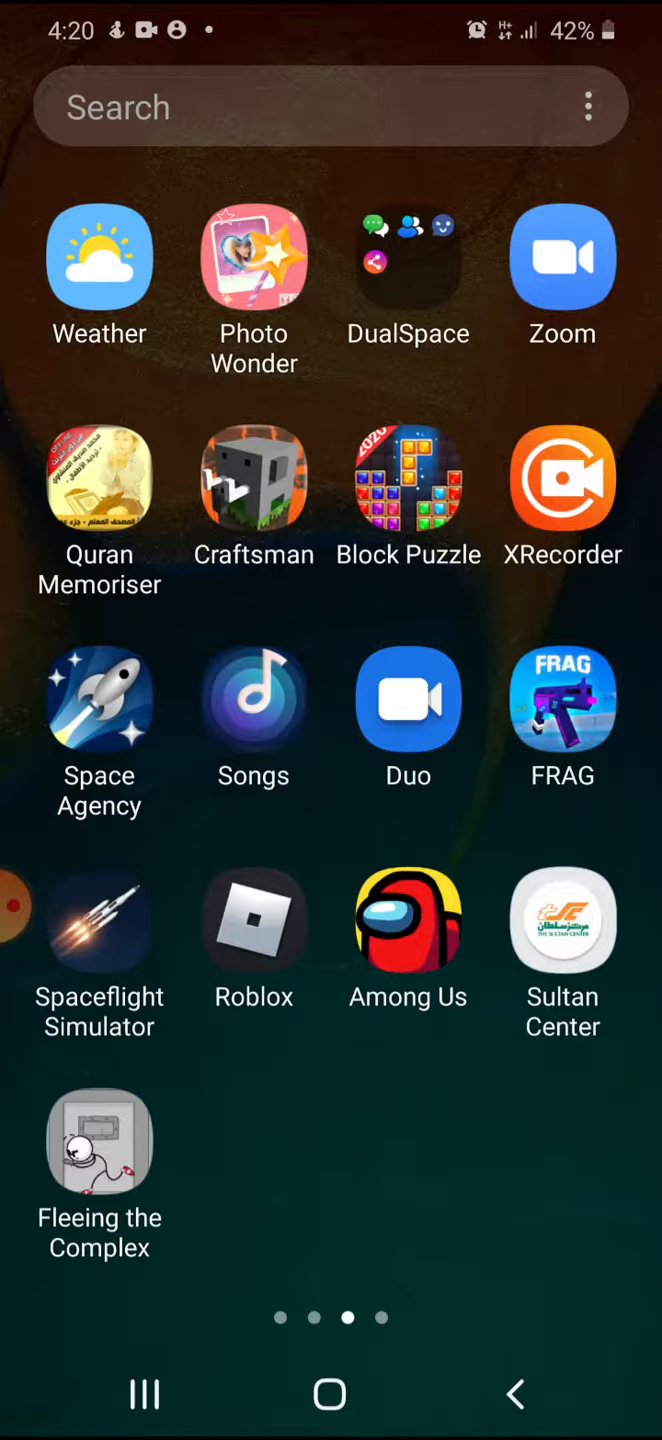
Launch Spaceflight Simulator and load Unnamed Blueprint into the build area
click(99, 920)
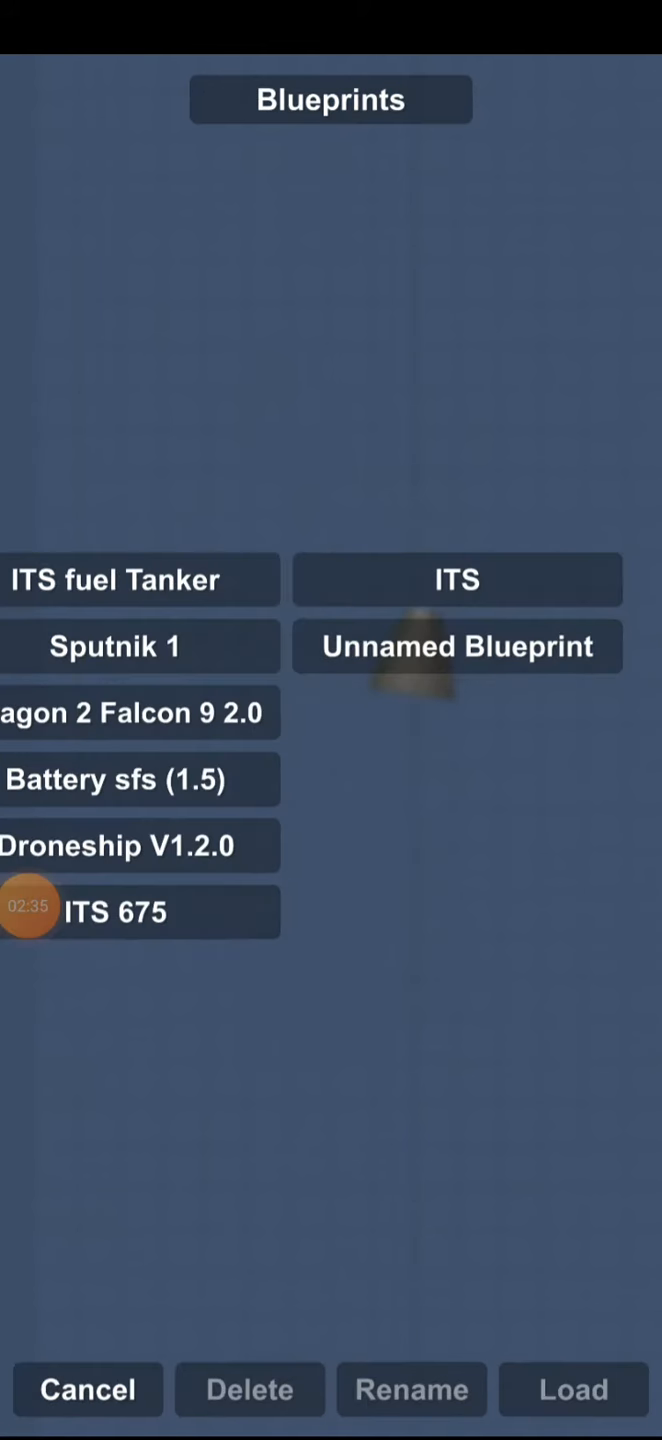
click(457, 646)
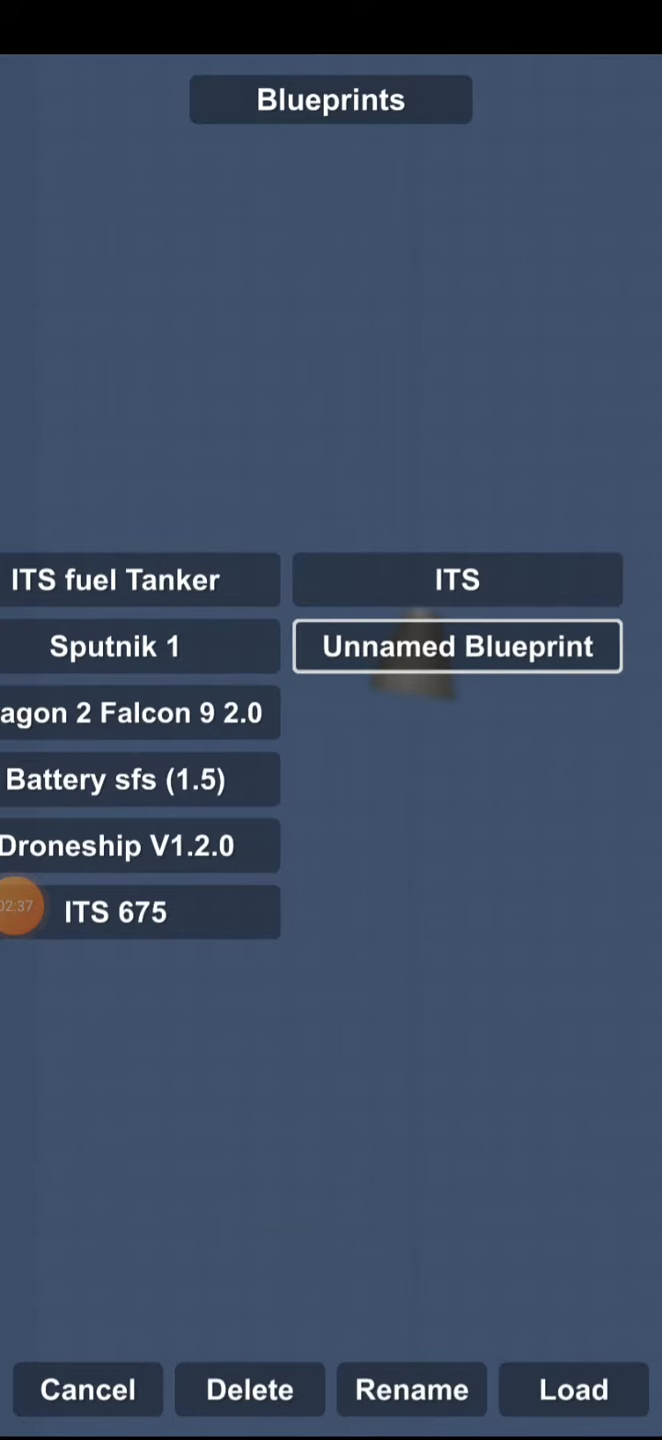
click(570, 1389)
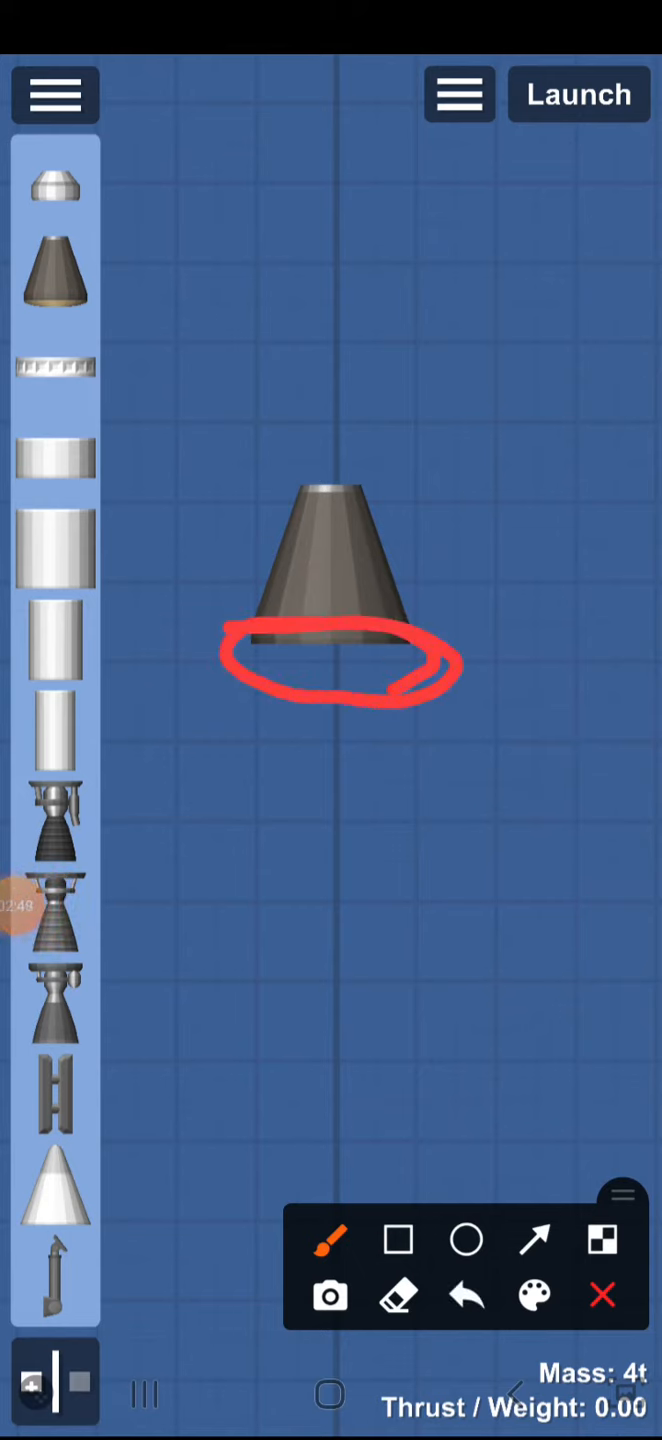
Drag the capsule around the build grid and drop it left of centre
click(599, 1296)
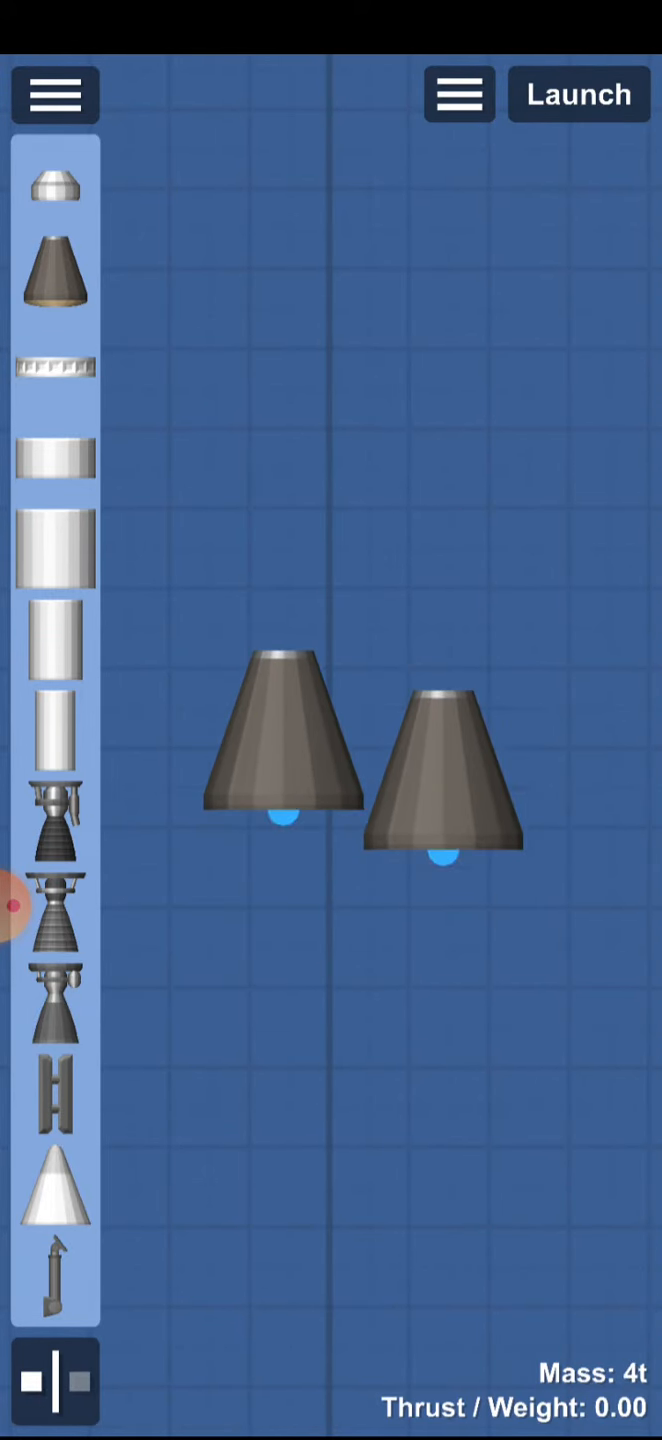
drag(450, 790, 555, 670)
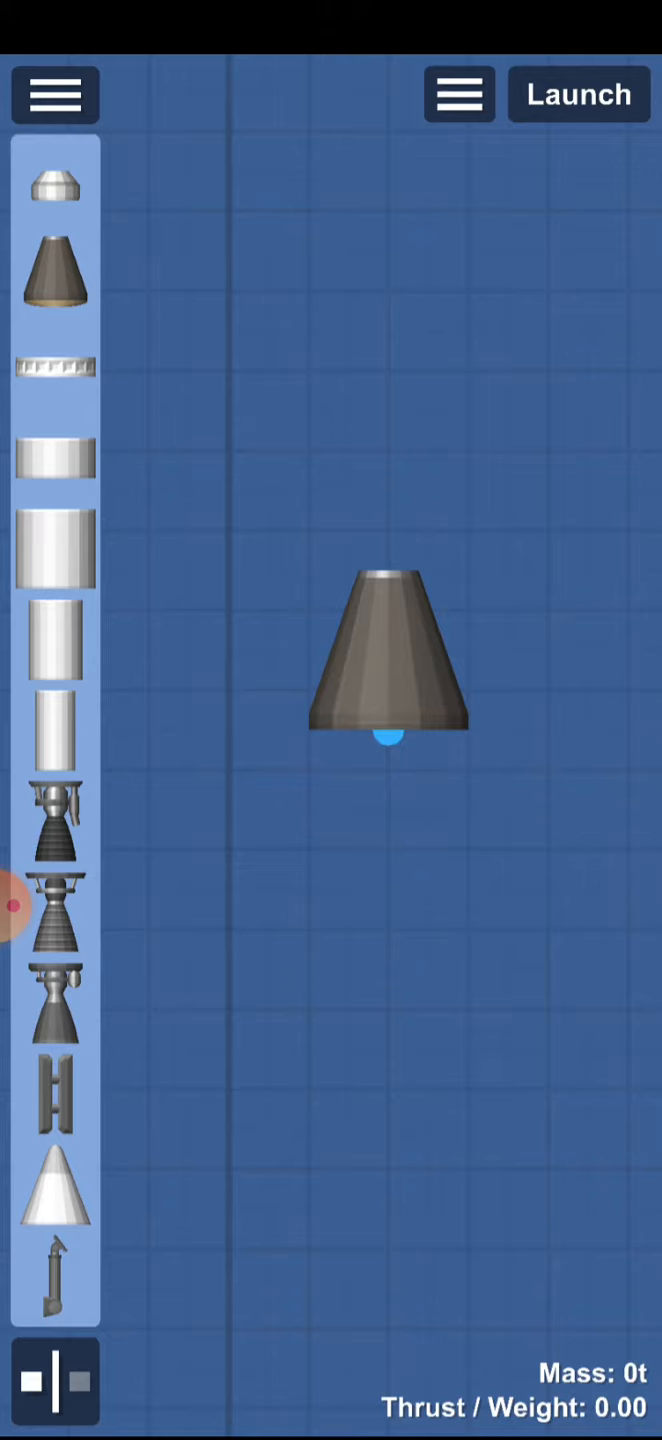
drag(390, 665, 230, 625)
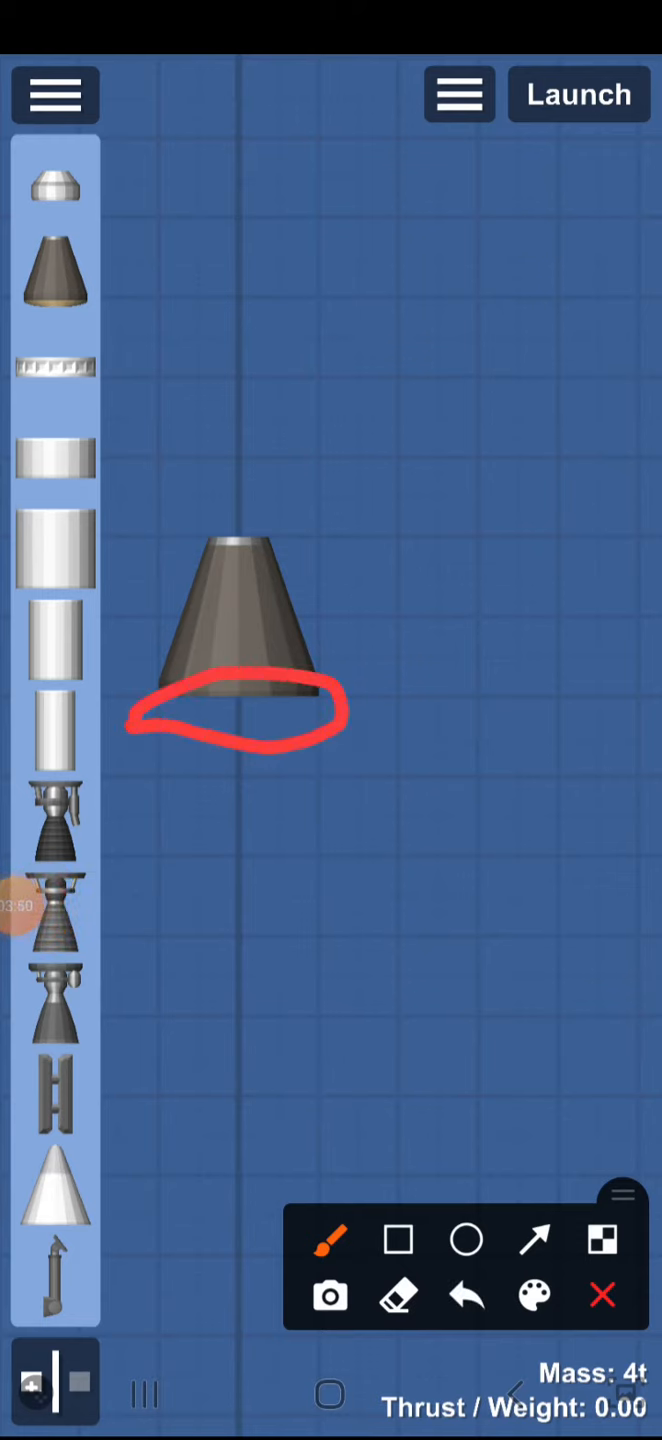
Centre the capsule, add extra capsules, select the lower ones, and open Load Blueprint
click(601, 1295)
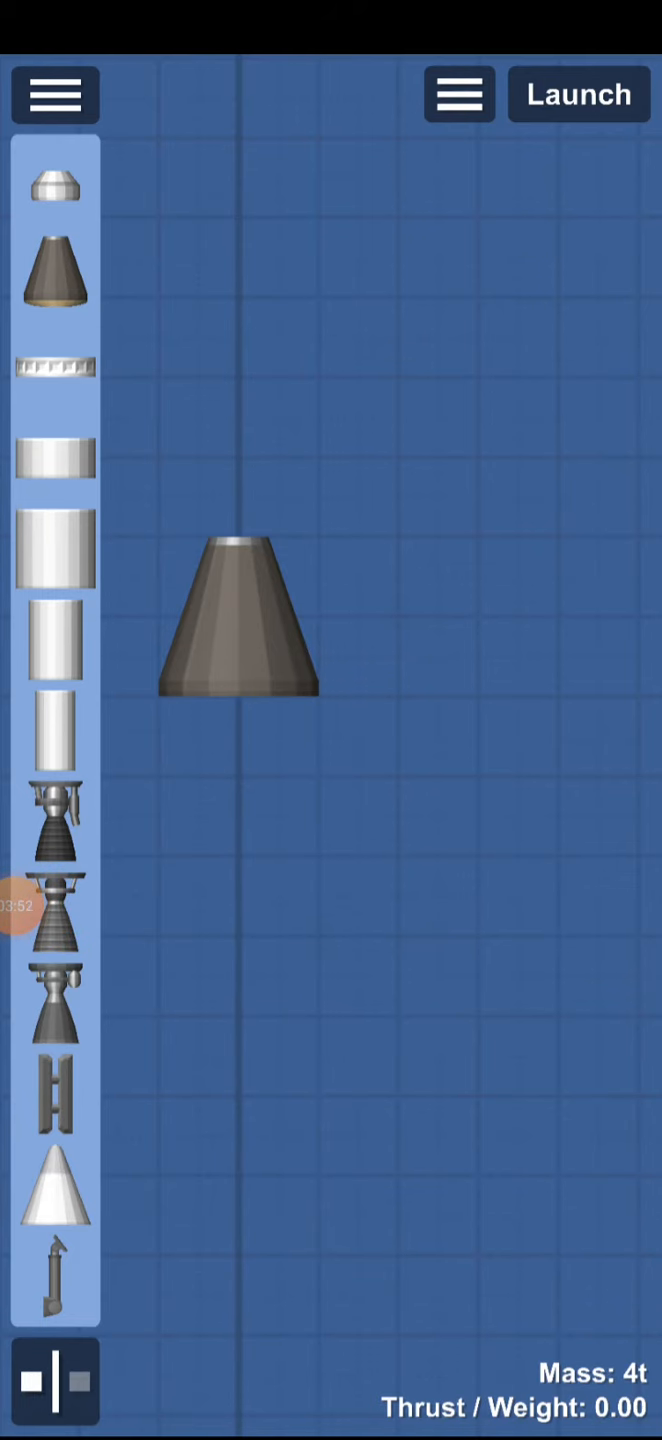
drag(238, 615, 355, 700)
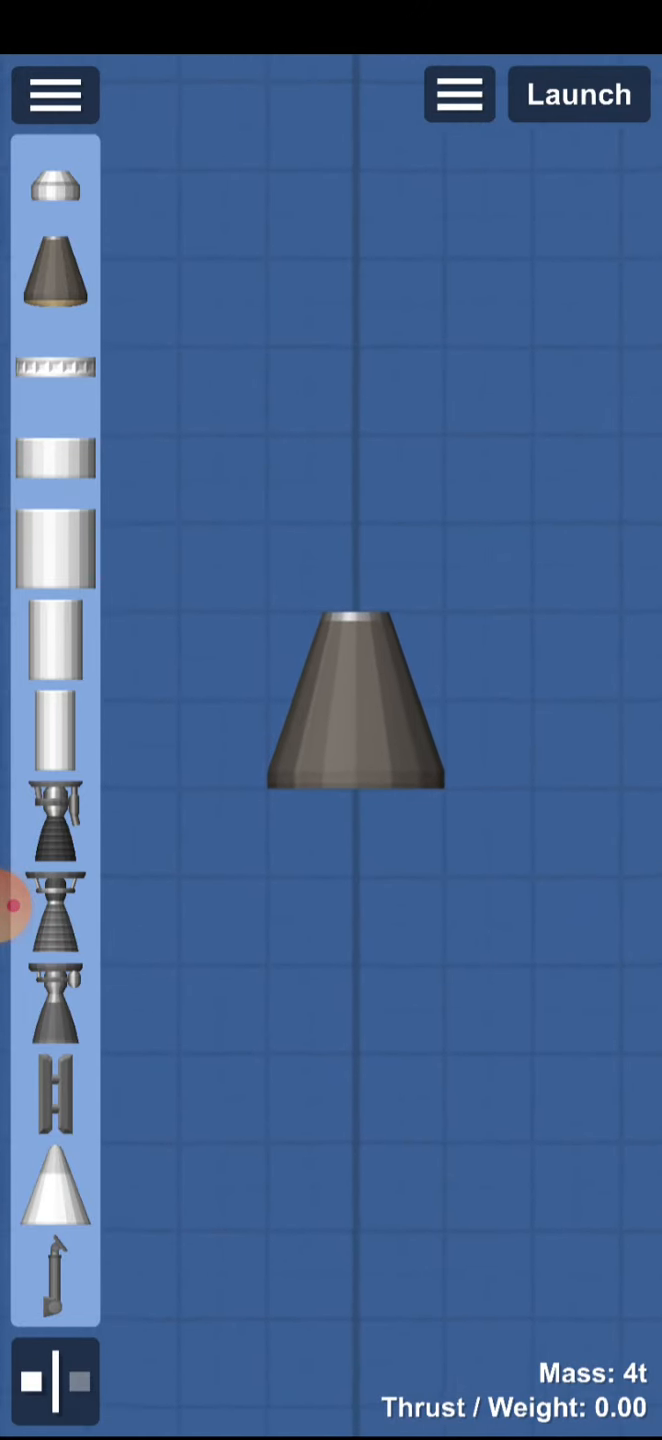
drag(355, 710, 300, 890)
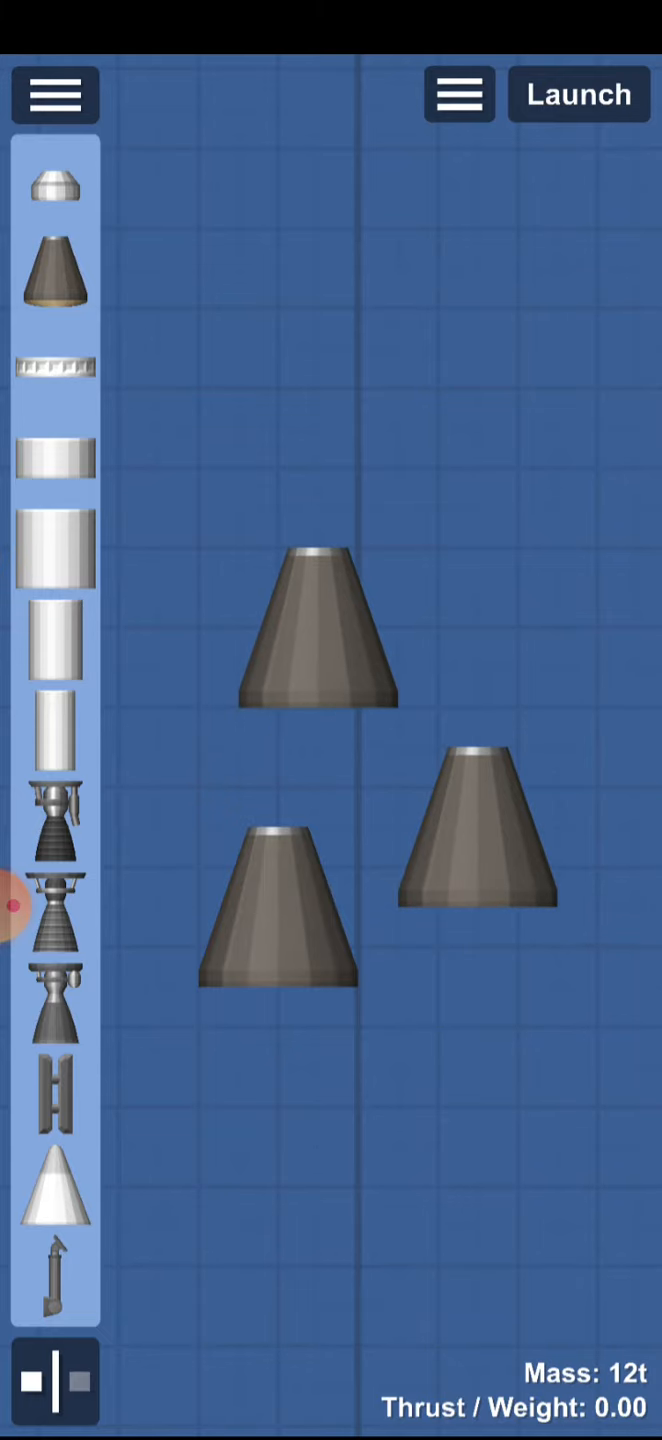
click(295, 905)
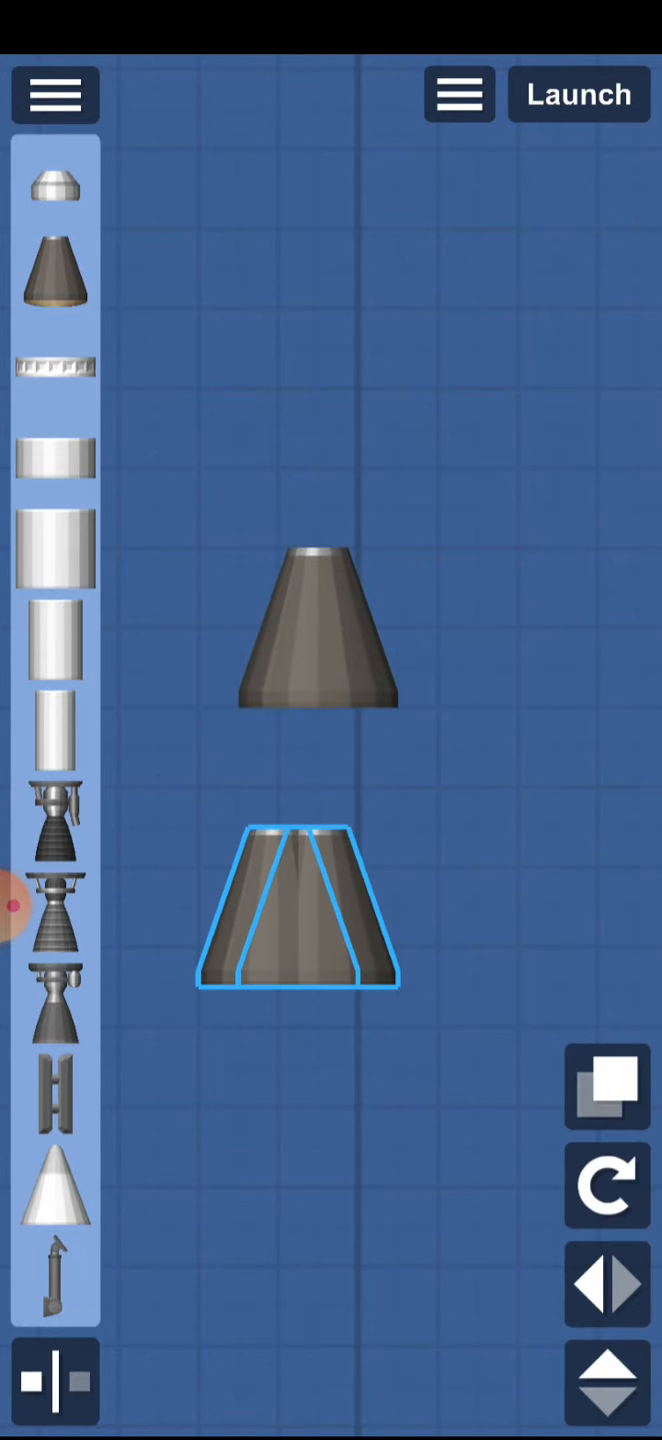
click(607, 1087)
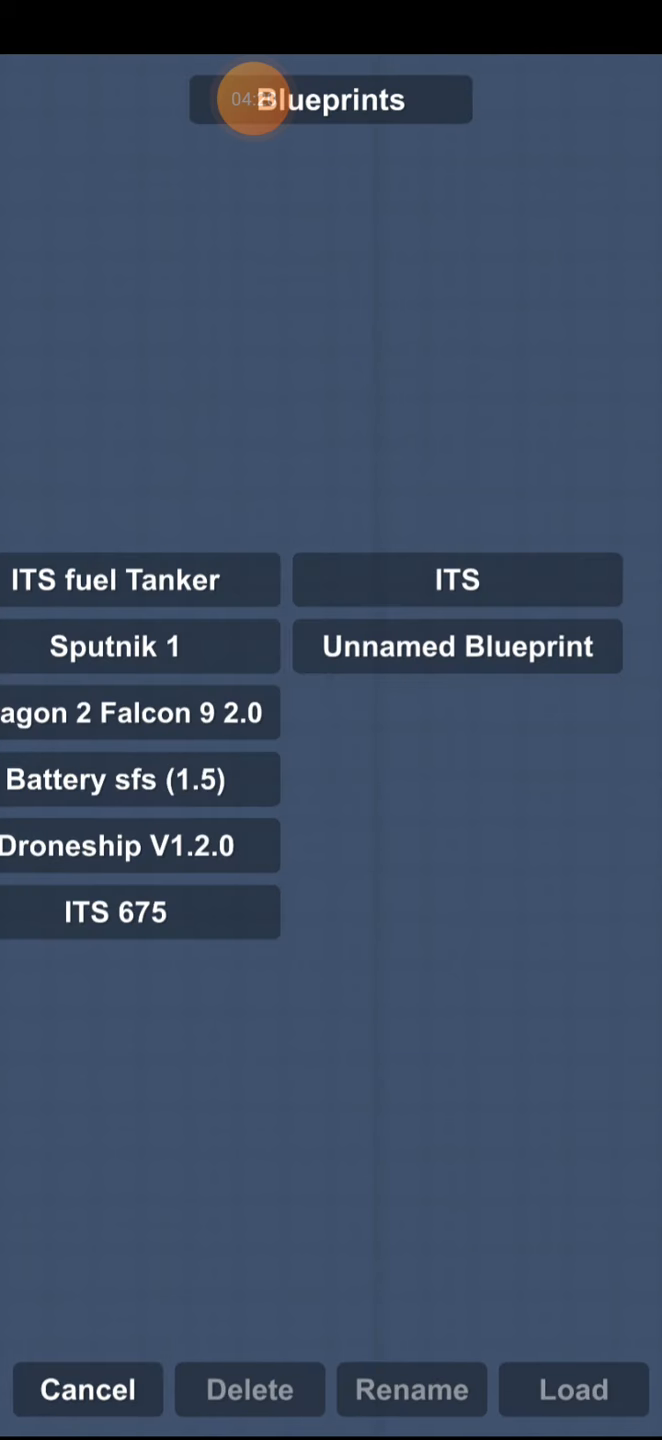
click(456, 580)
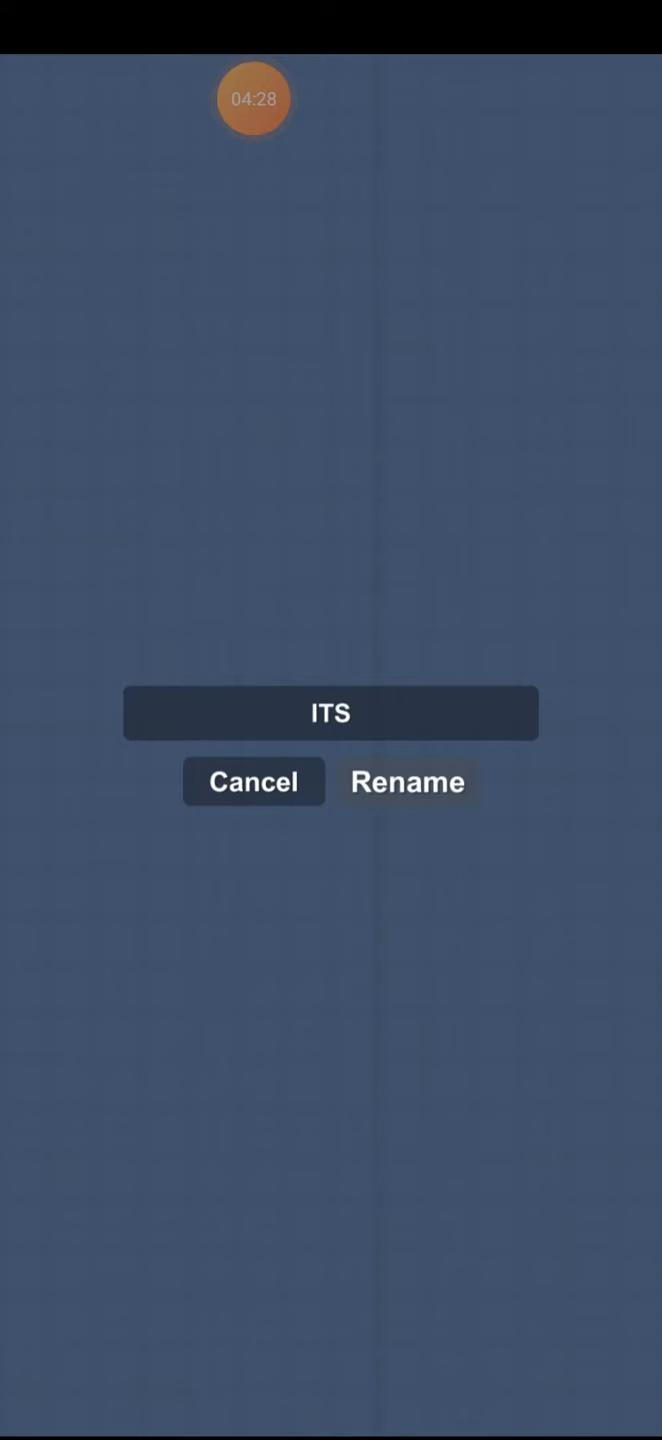
click(253, 782)
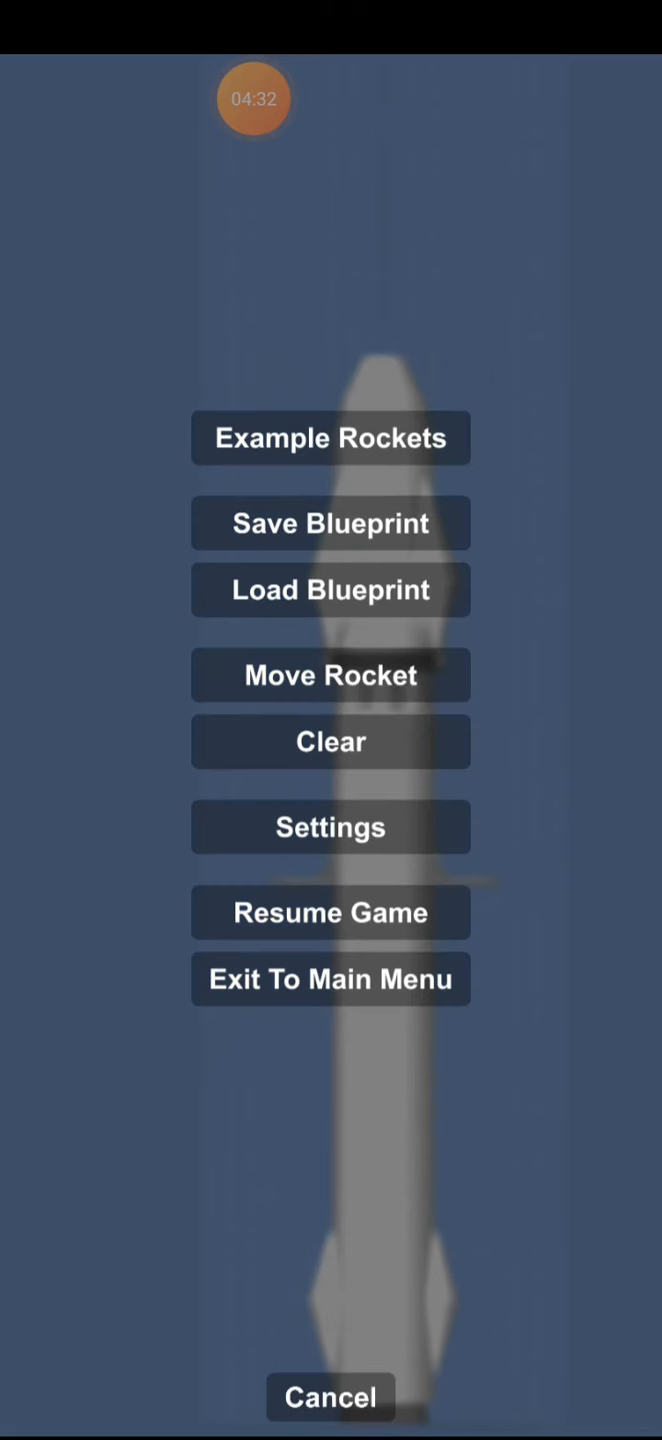
click(330, 590)
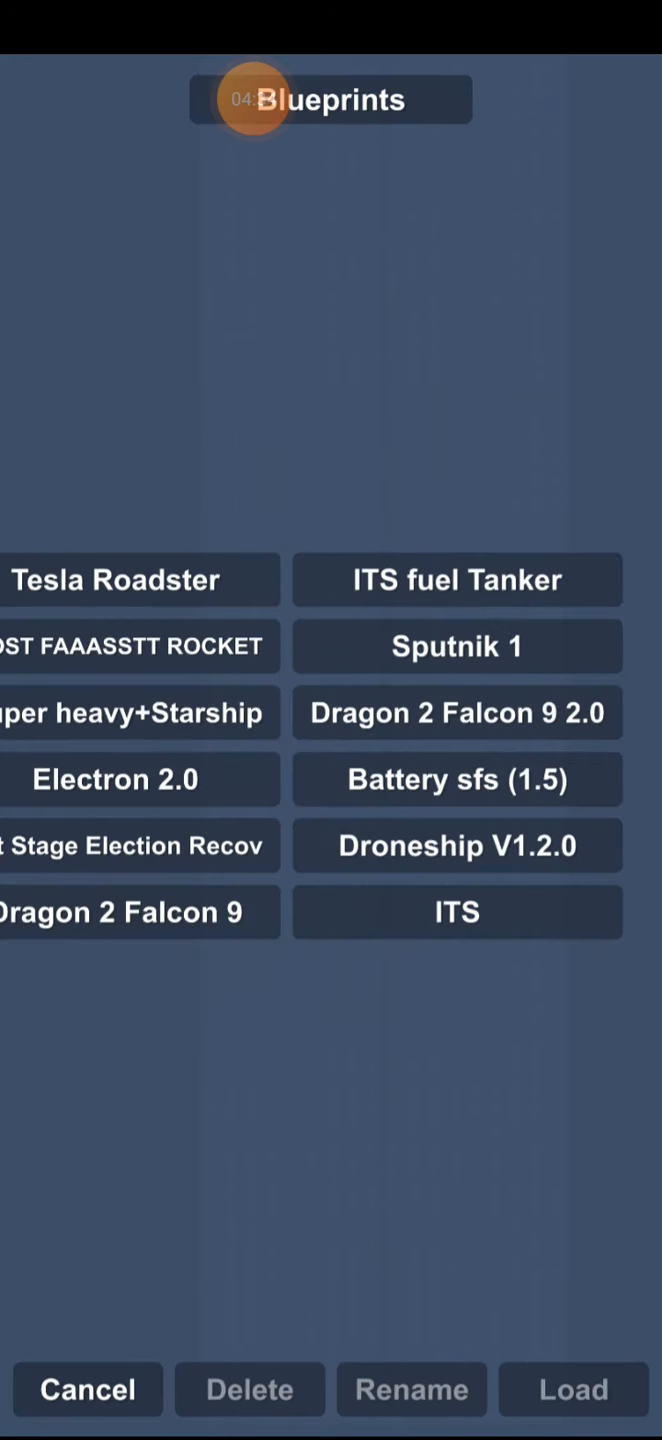